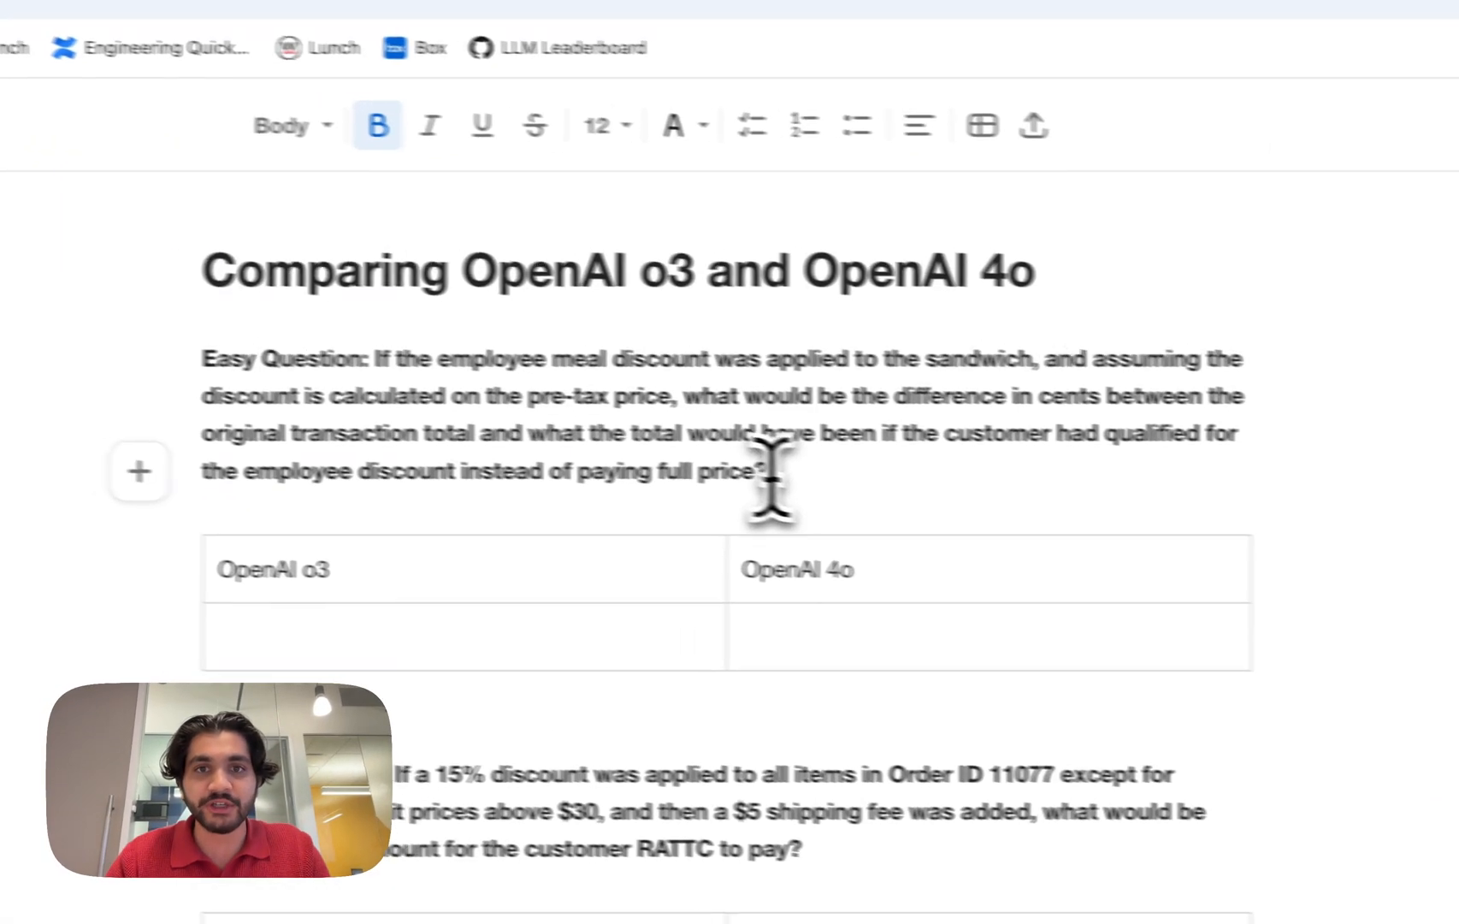
# Select the Easy Question discount text in the Box Notes comparison page for copying.
pyautogui.moveTo(437, 365); pyautogui.dragTo(826, 478)
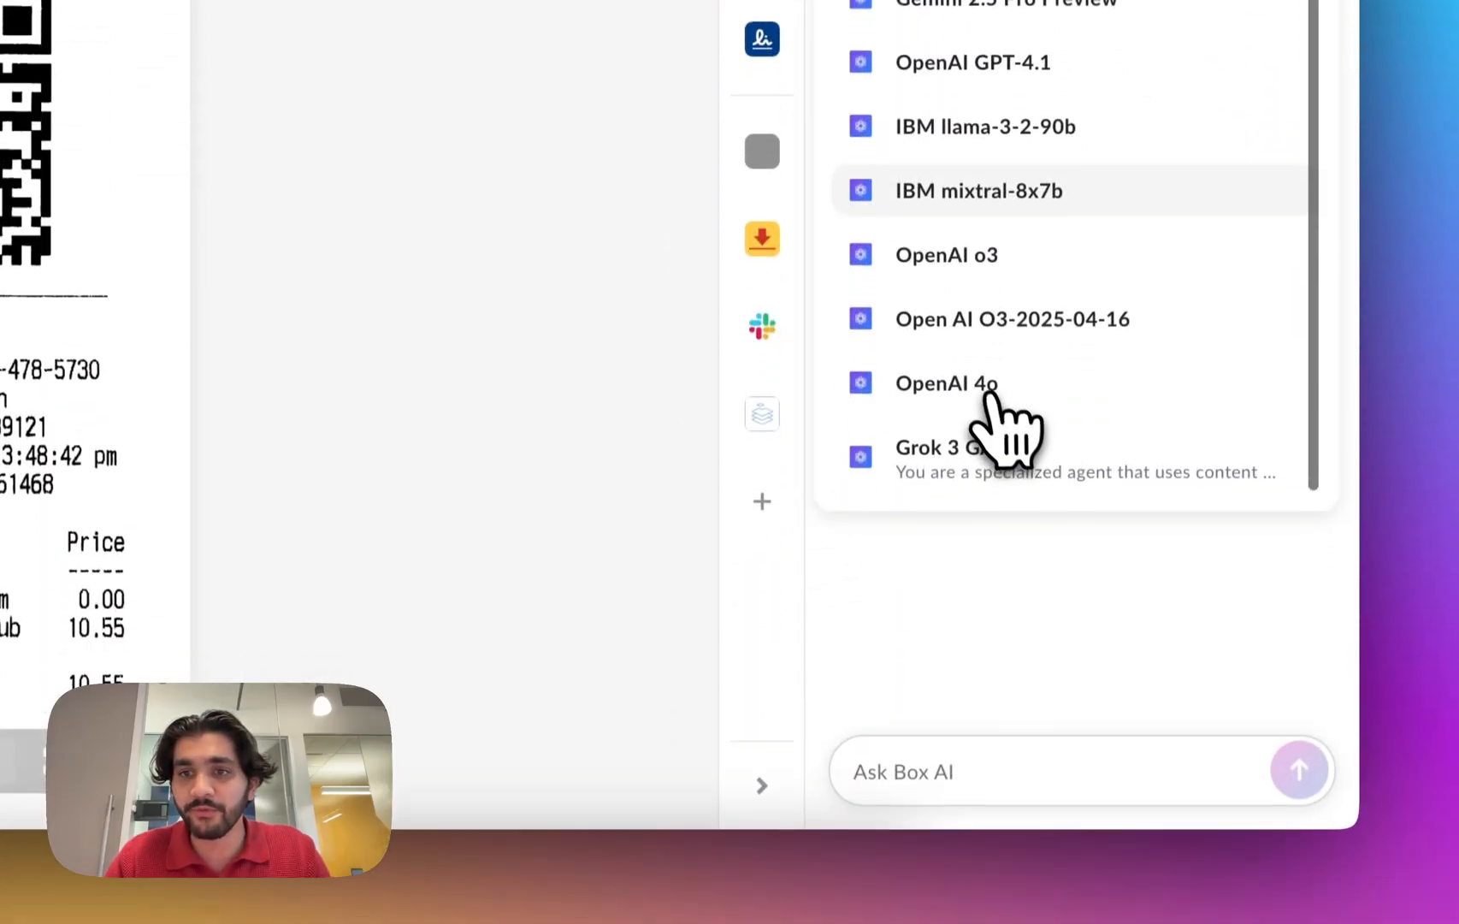
# Ask OpenAI 4o the receipt discount-difference question and copy its 228-cent answer to the clipboard.
pyautogui.write('what would be the difference in cents between the original transaction total and what the total would have been if the customer had qualified for the employee discount instead of paying full price?')
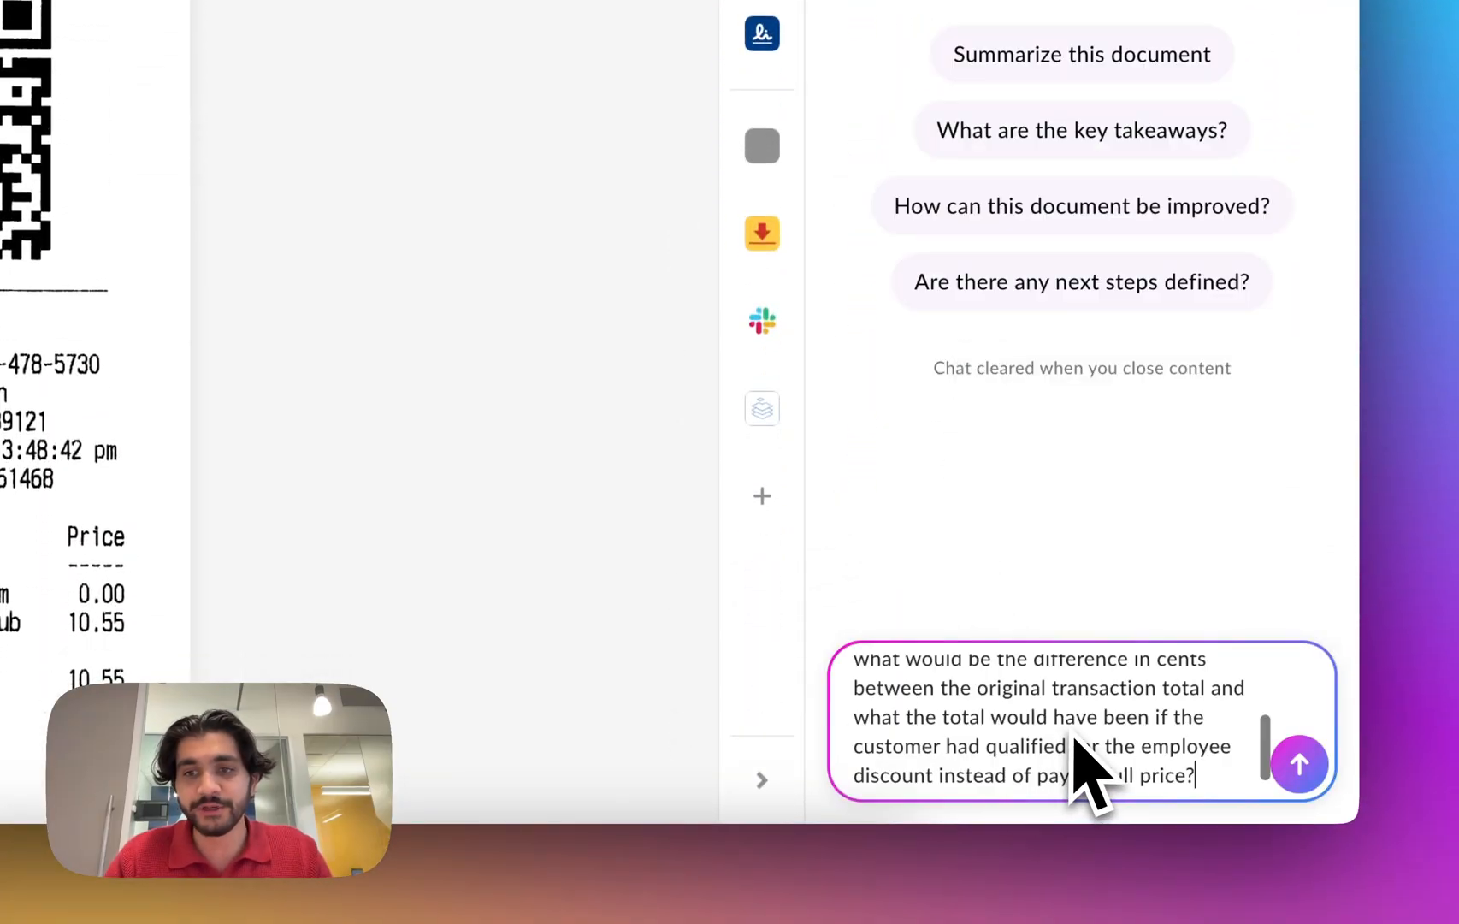
pyautogui.click(1299, 764)
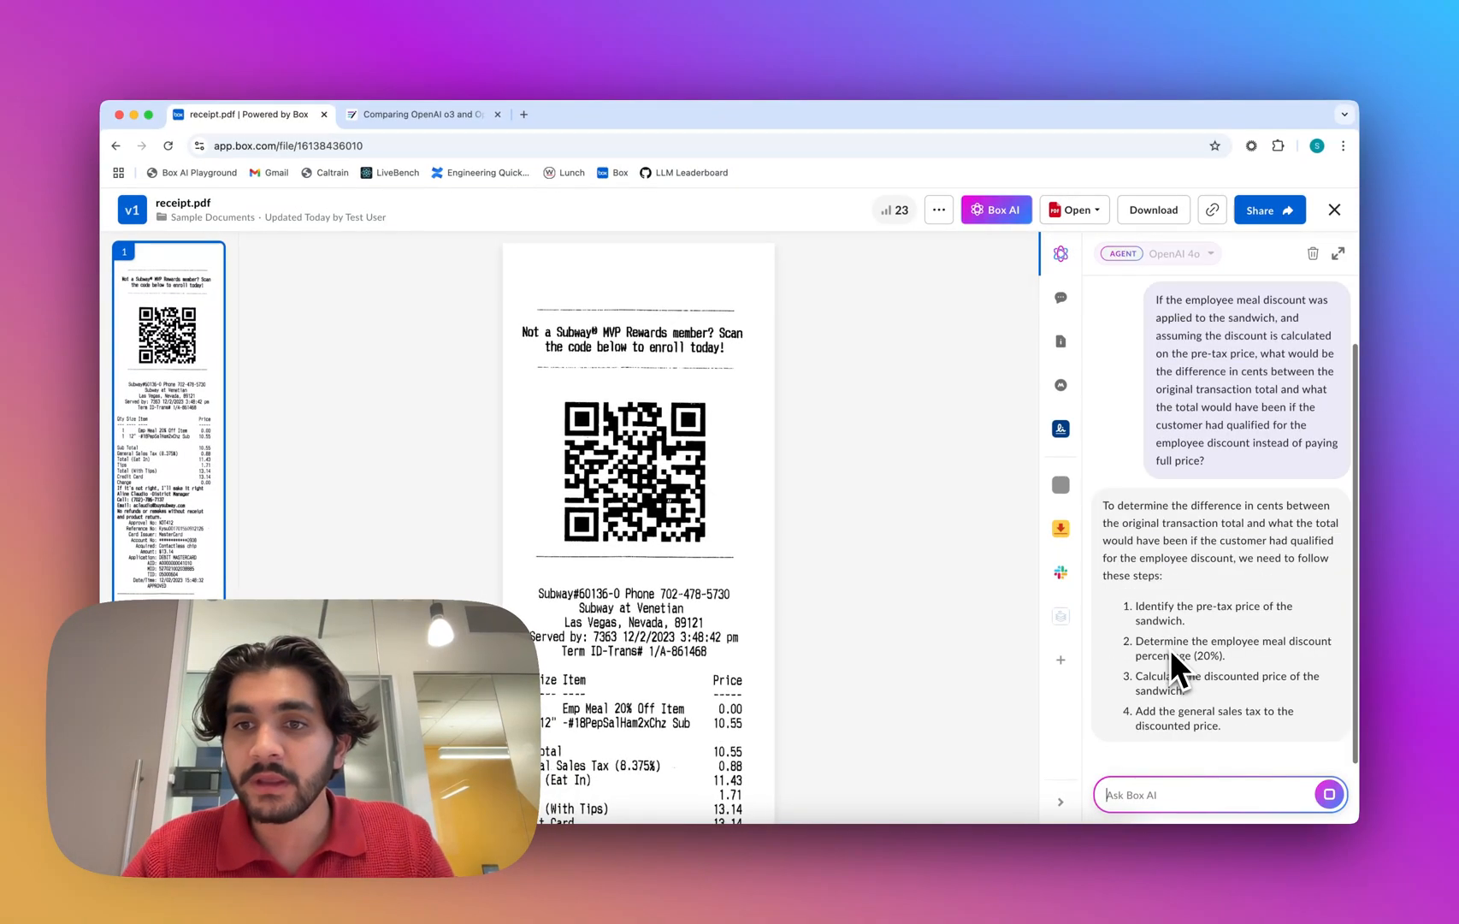
pyautogui.scroll(-3)
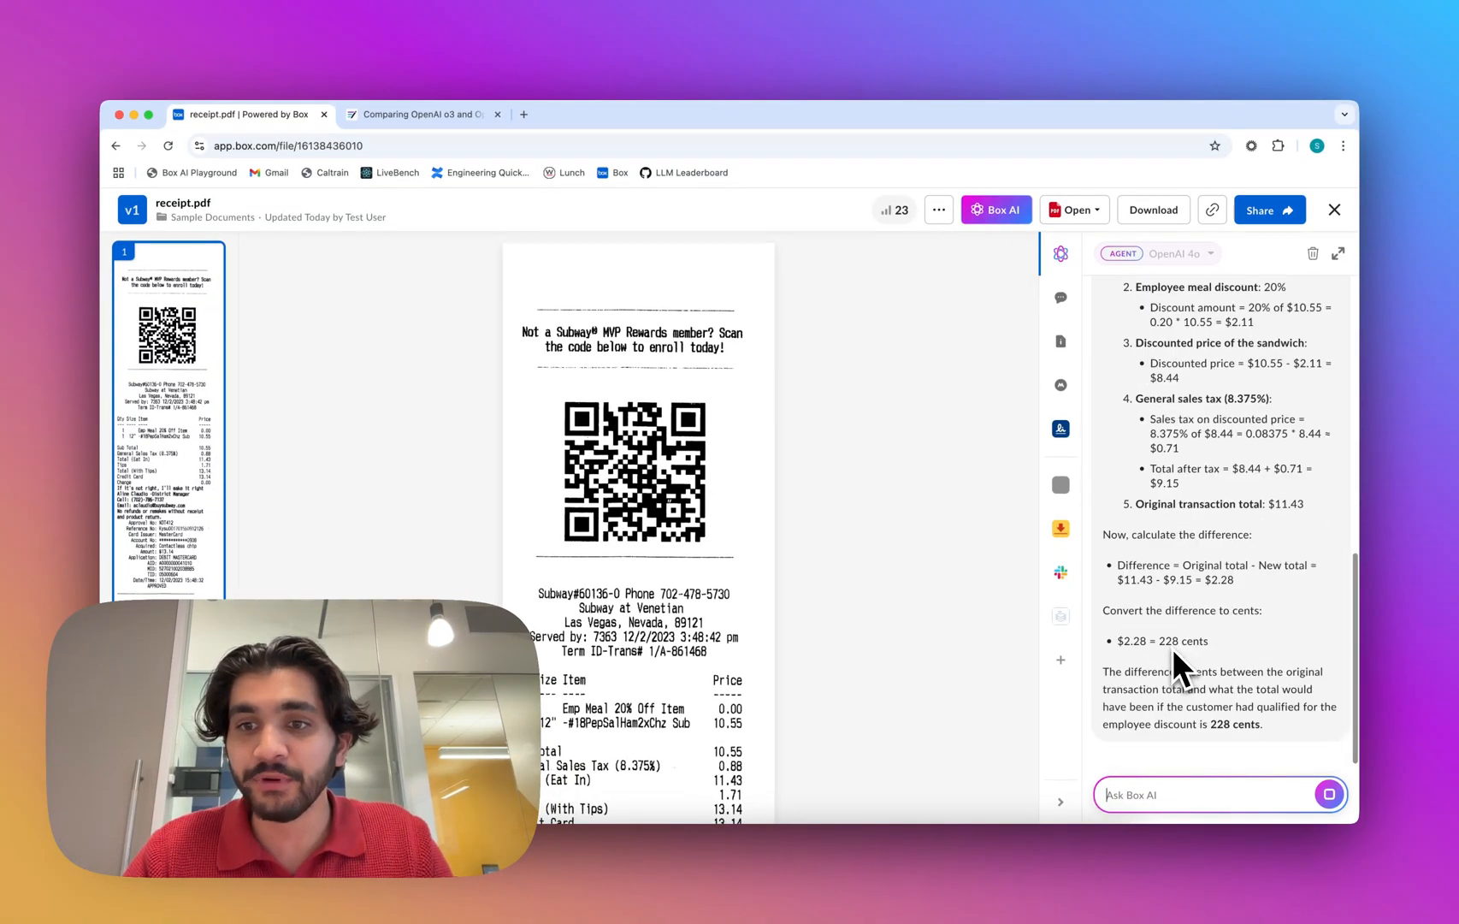
pyautogui.moveTo(1333, 724)
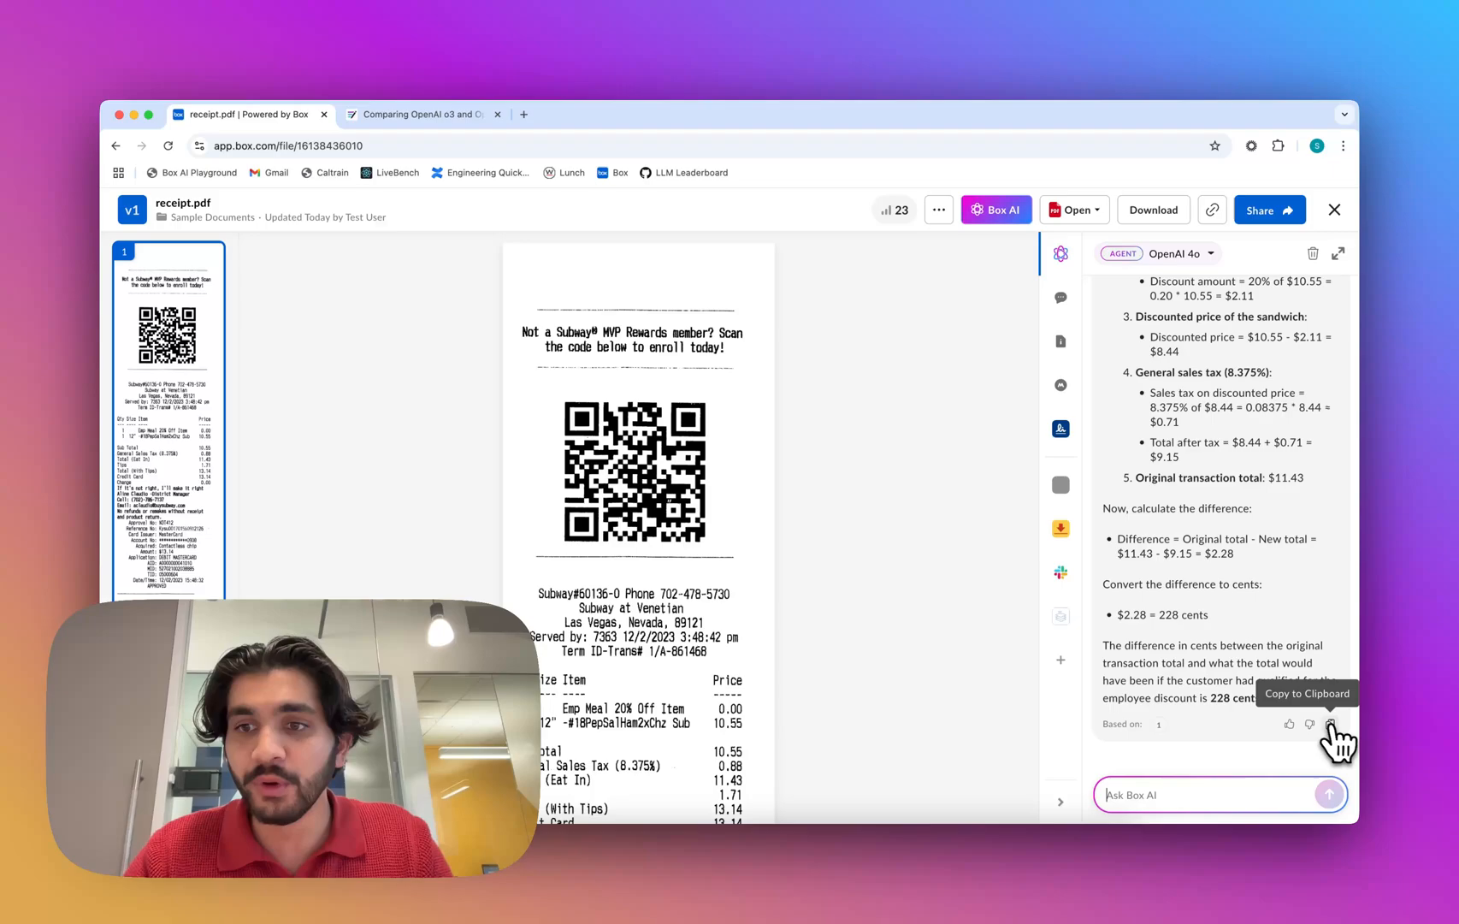
pyautogui.click(421, 114)
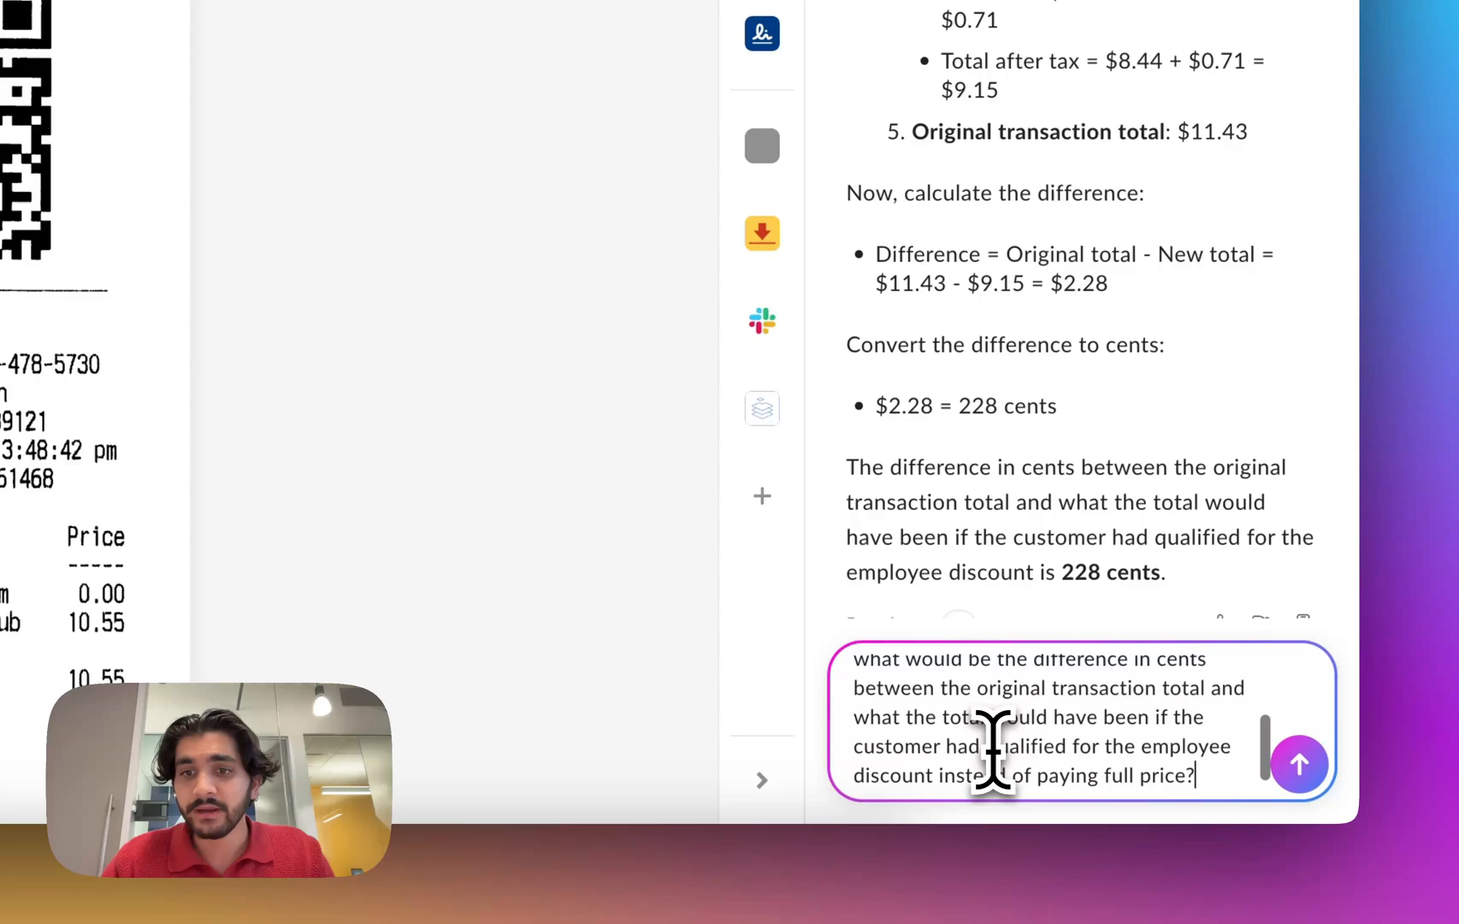
# Send the same receipt question to OpenAI o3 and scroll through its step-by-step answer.
pyautogui.click(1297, 763)
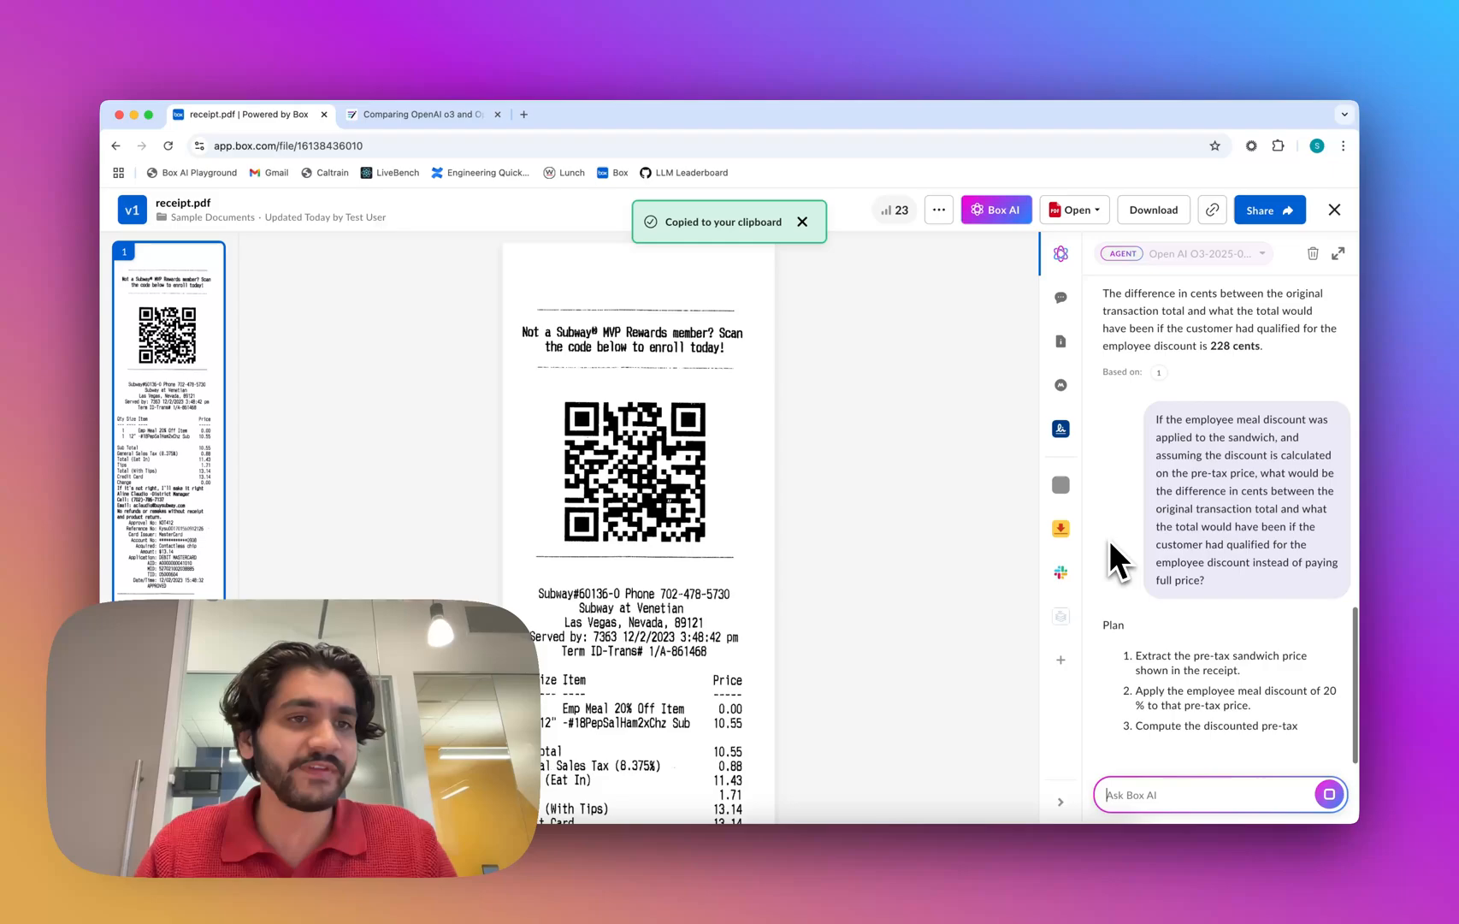
pyautogui.scroll(-3)
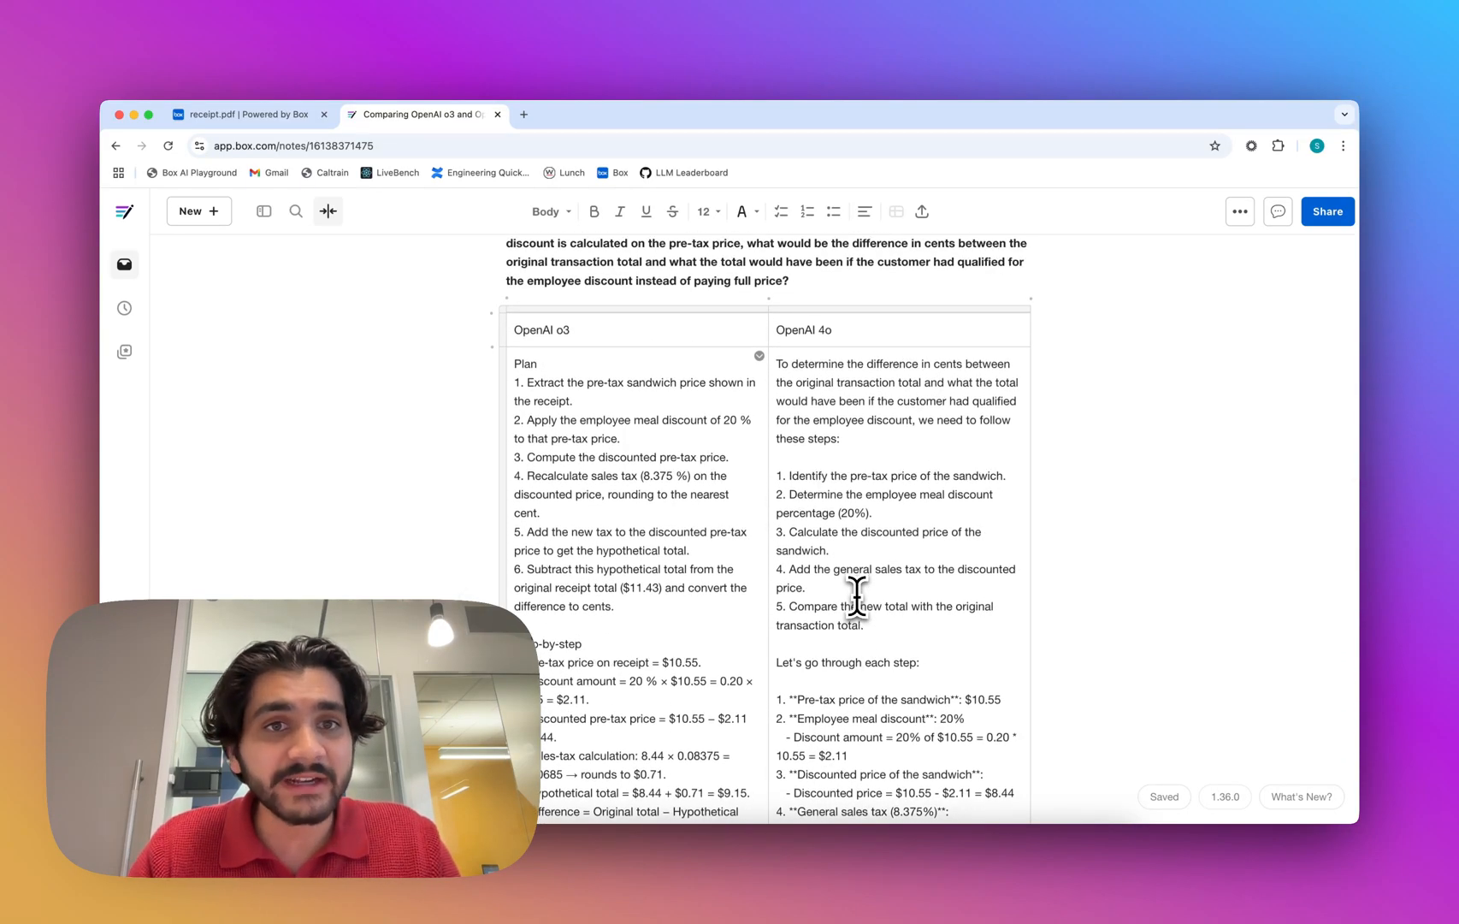
# Review the easy-question table with o3's and 4o's 228-cent answers down to the empty Hard Question 1 table.
pyautogui.scroll(-3)
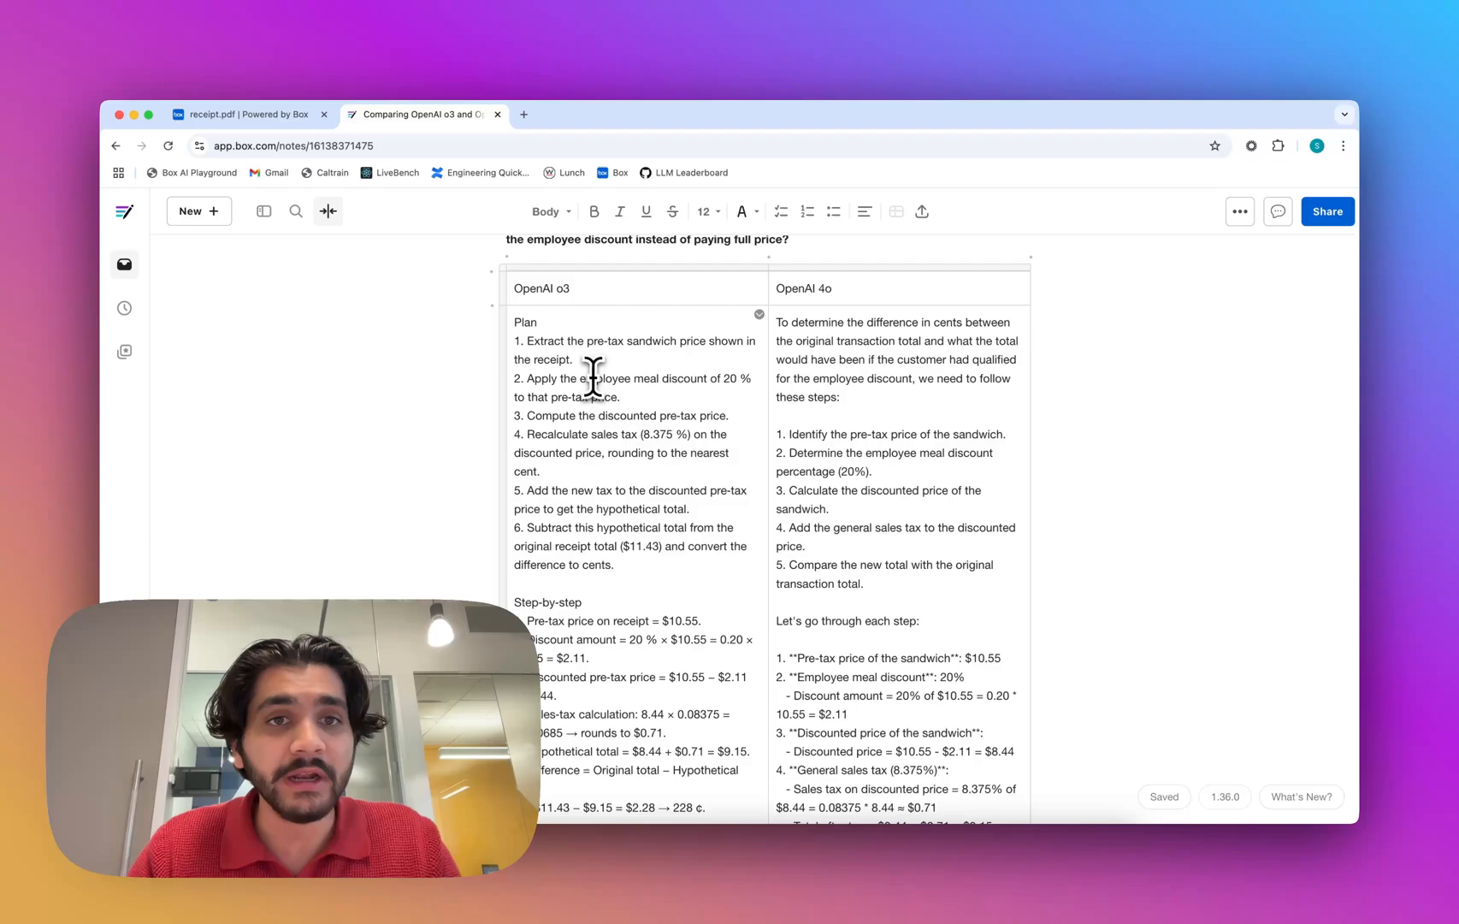
pyautogui.scroll(-3)
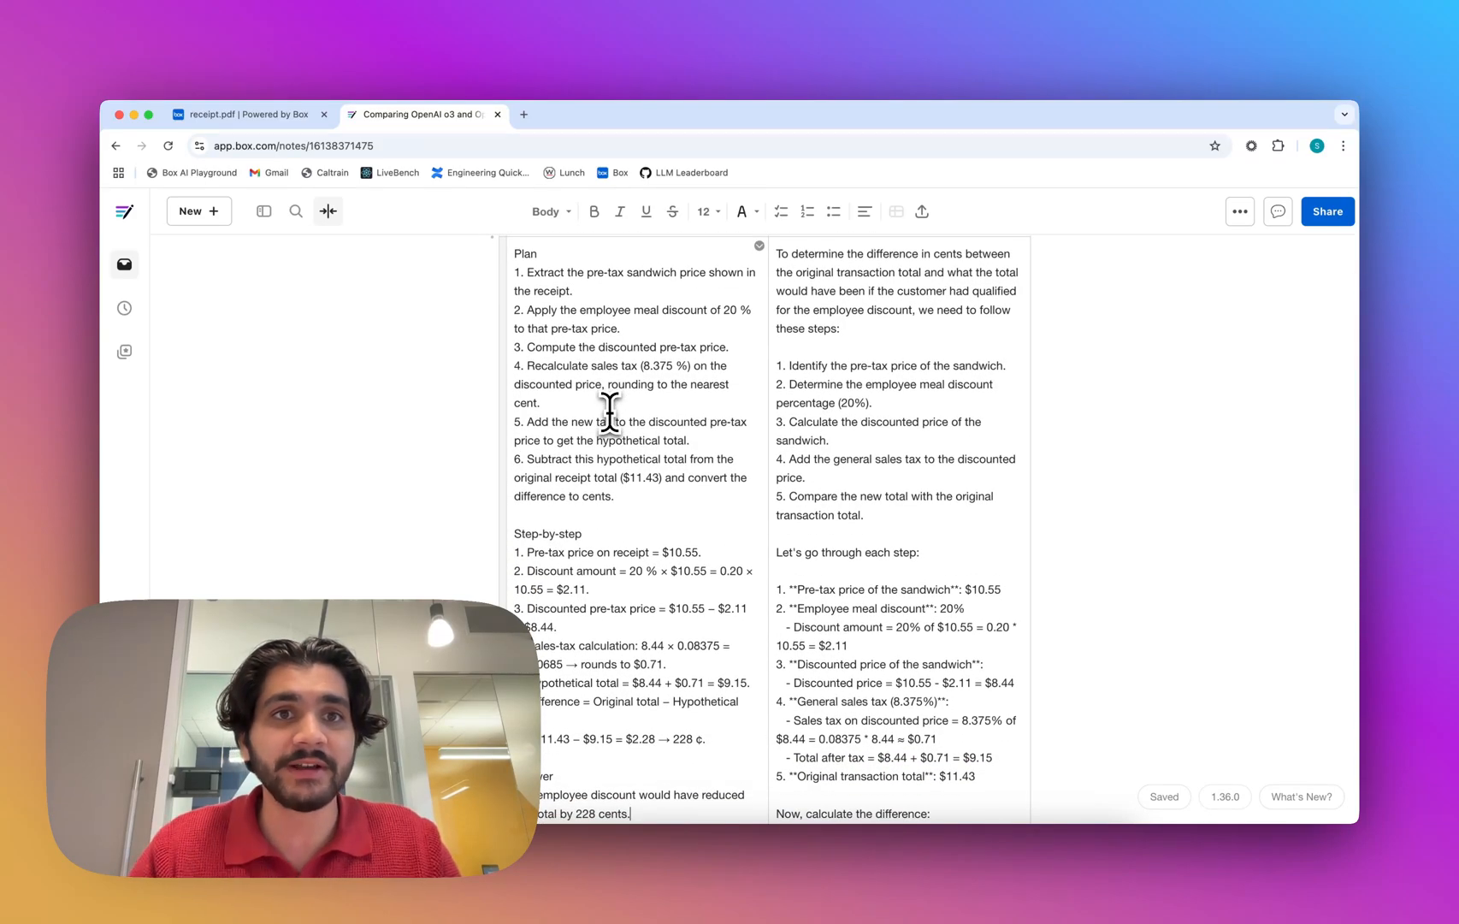
pyautogui.scroll(-3)
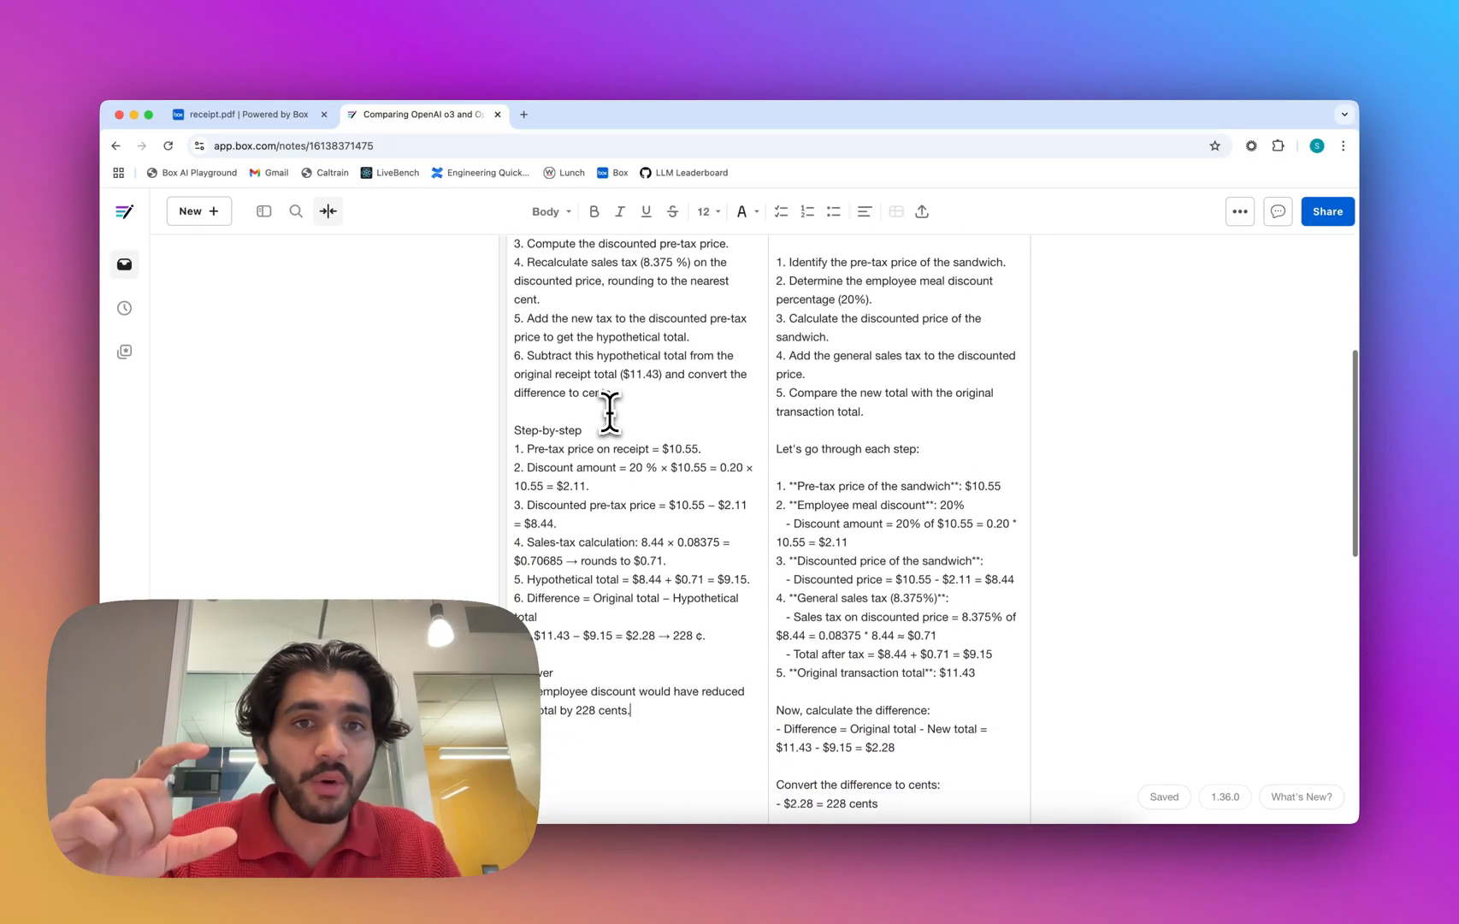
pyautogui.scroll(-3)
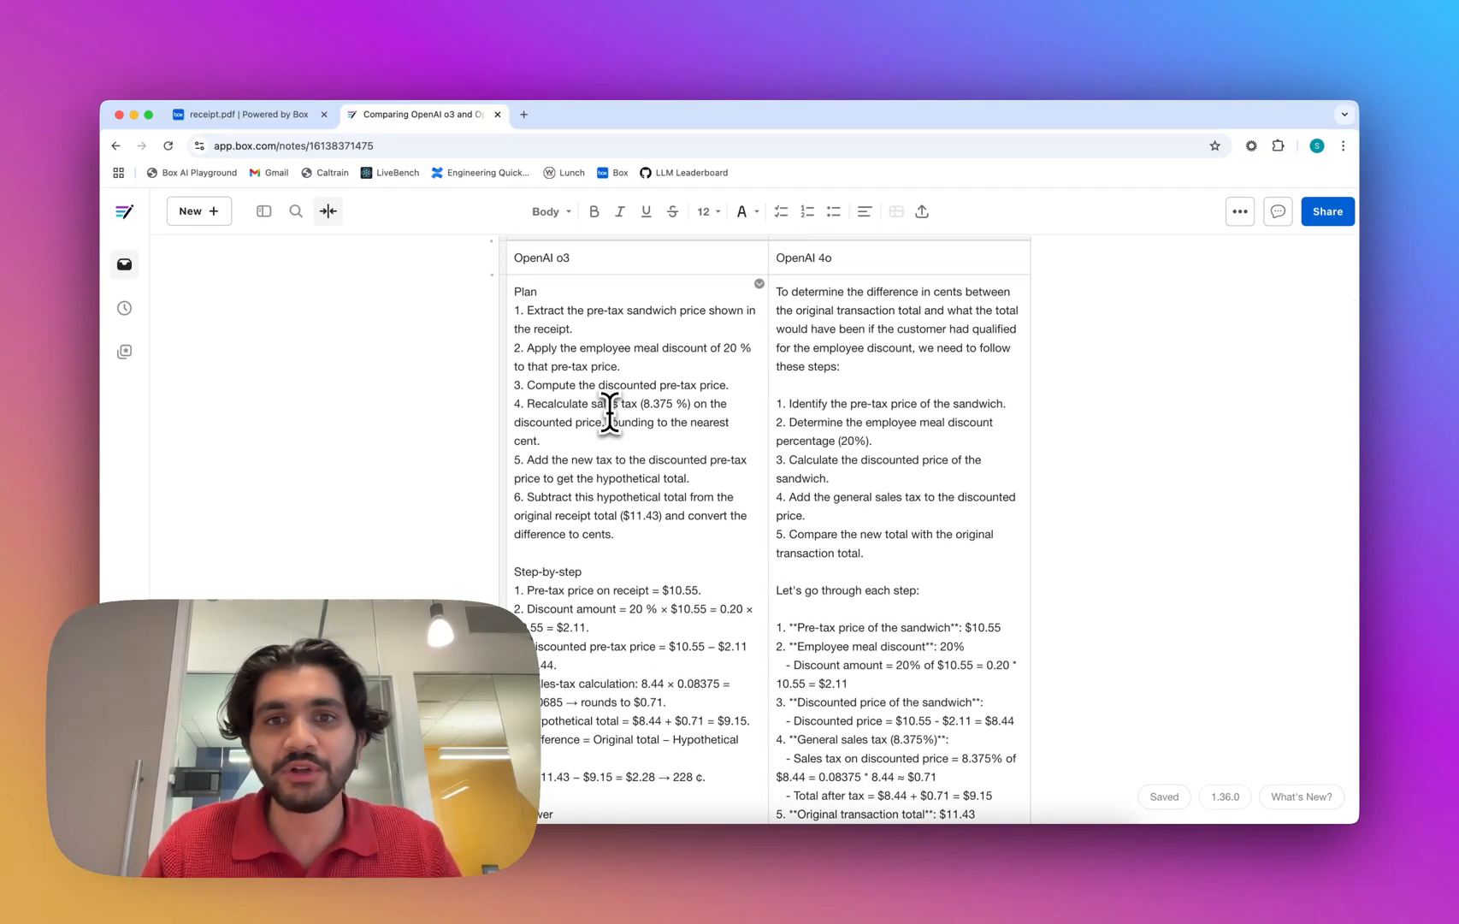
pyautogui.moveTo(938, 474)
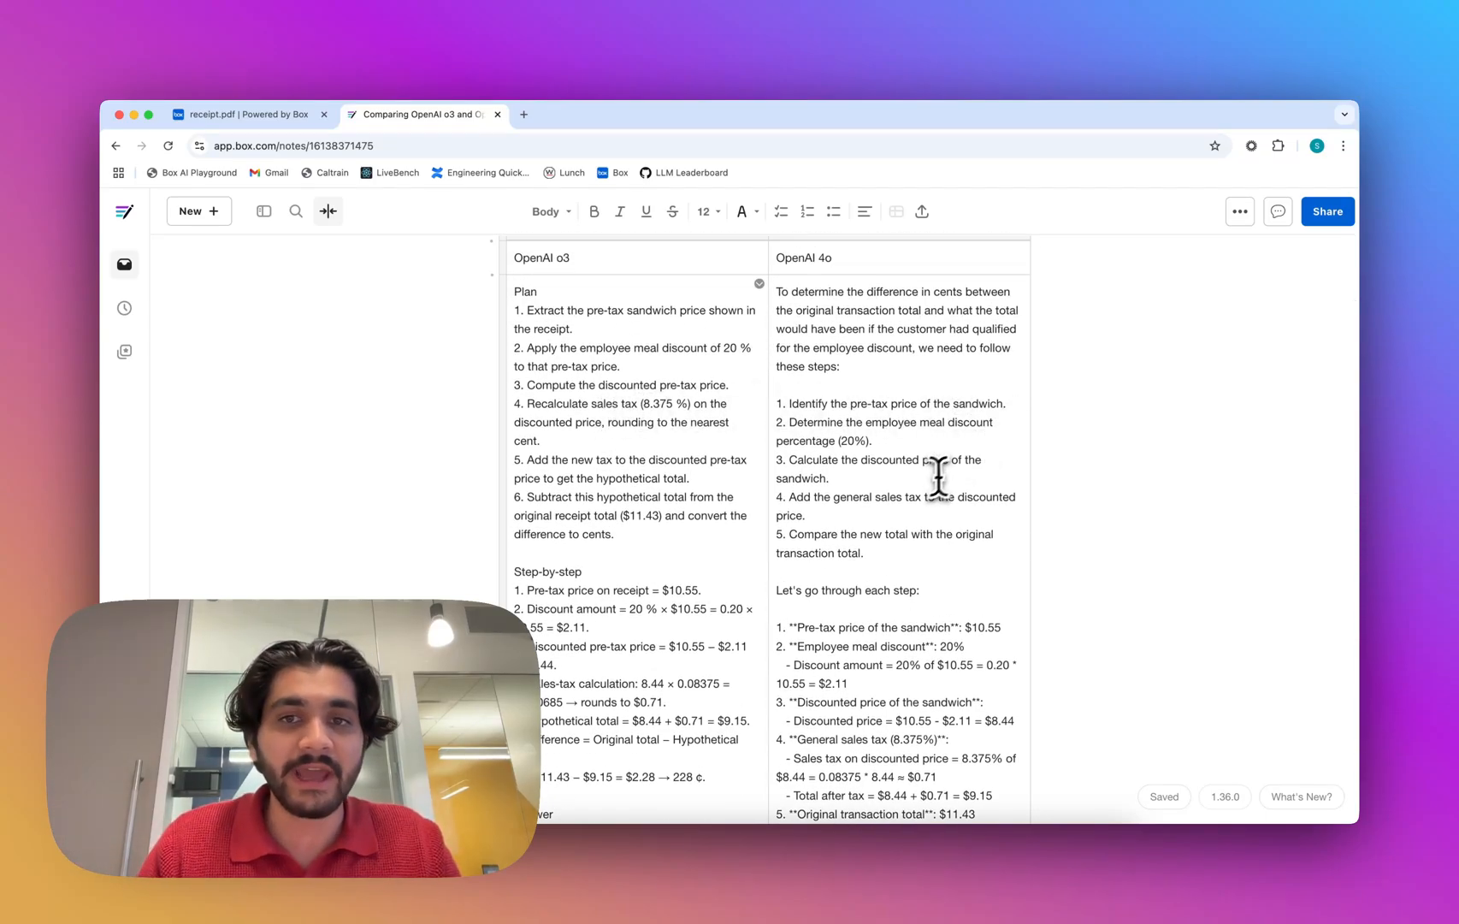
pyautogui.scroll(-3)
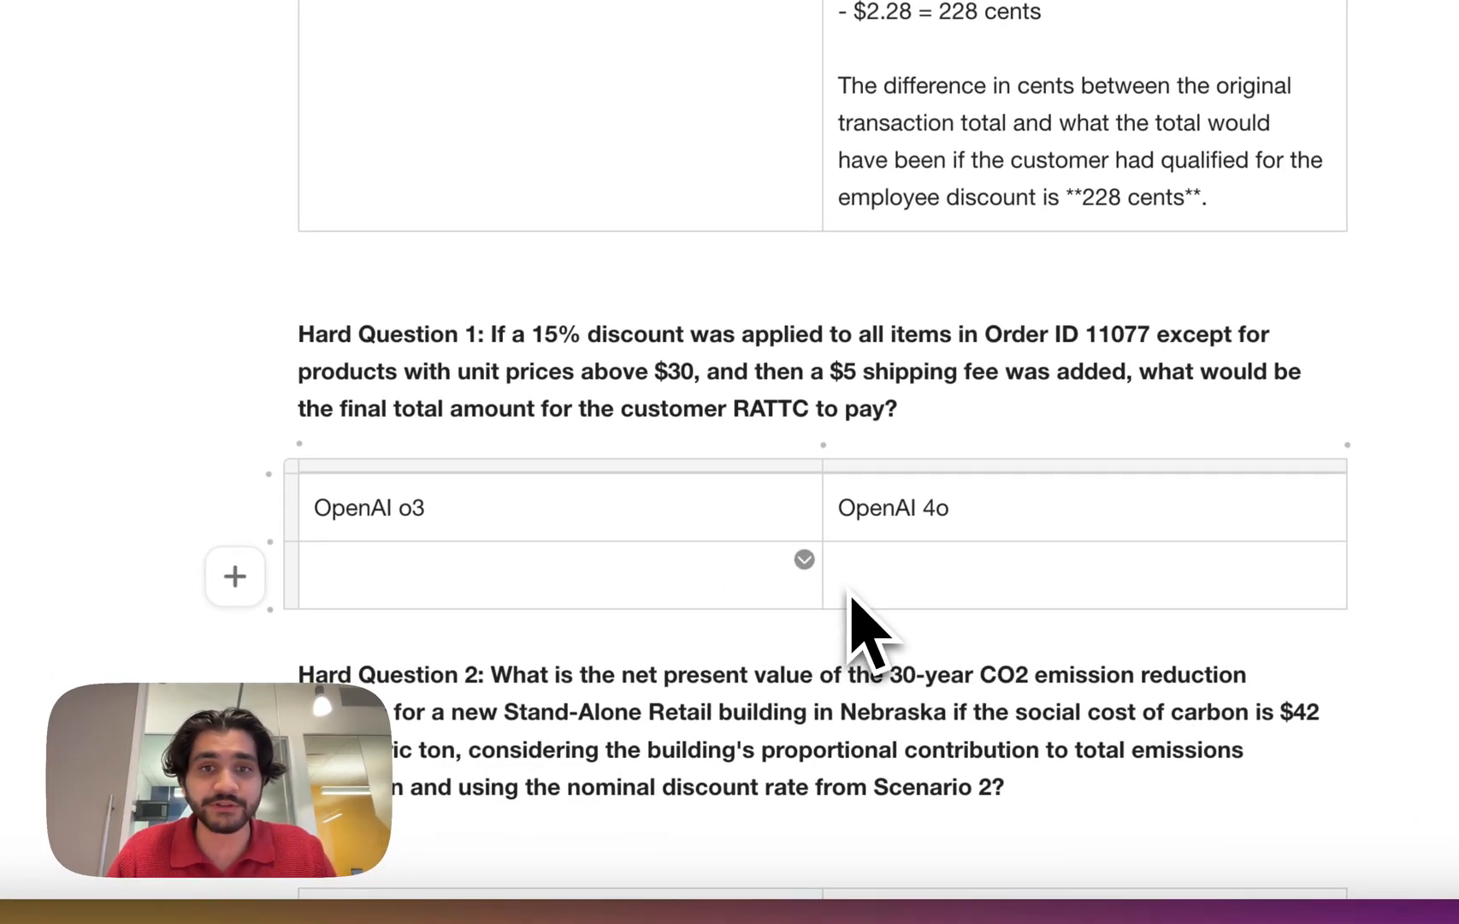
# Select Hard Question 1 about Order ID 11077, then move to the invoice.pdf preview in Box.
pyautogui.moveTo(544, 336); pyautogui.dragTo(893, 407)
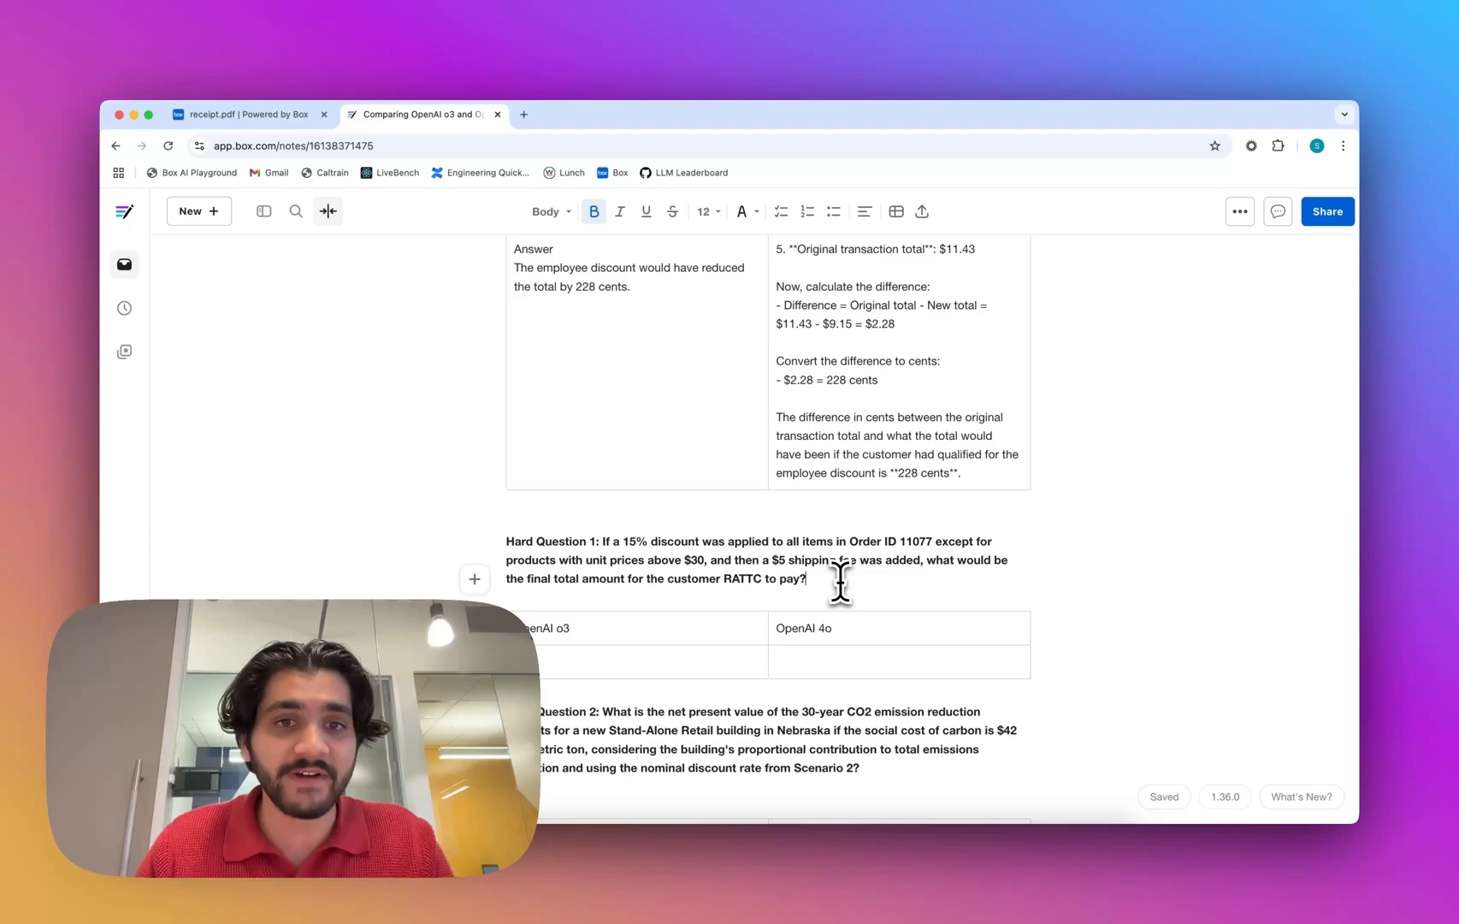
pyautogui.click(242, 113)
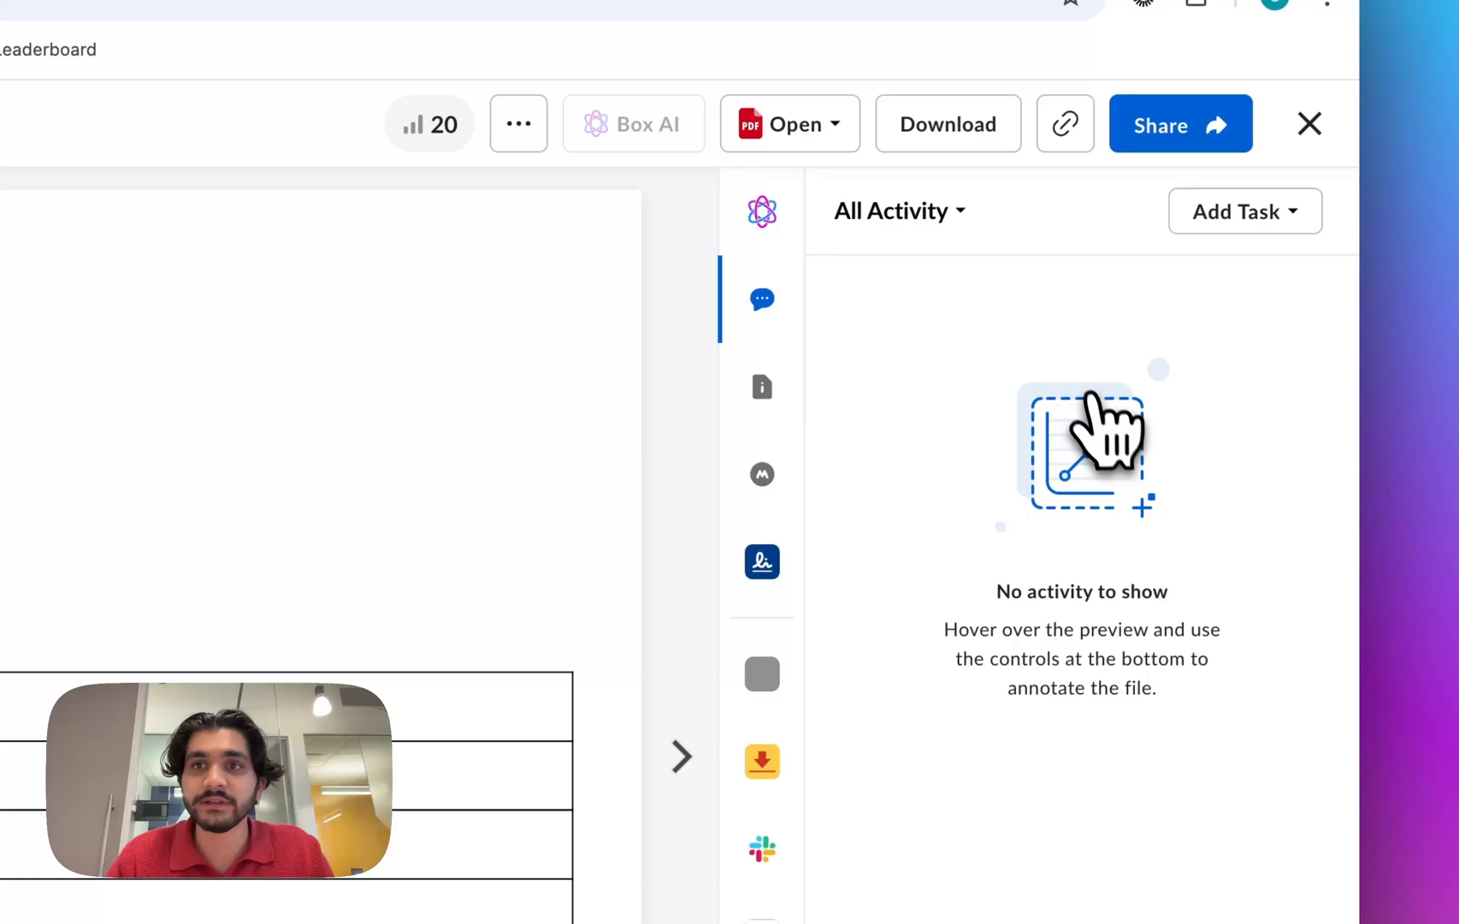
# Get OpenAI 4o's $1072.09 answer for customer RATTC's order 11077 total and copy it to the clipboard.
pyautogui.click(761, 211)
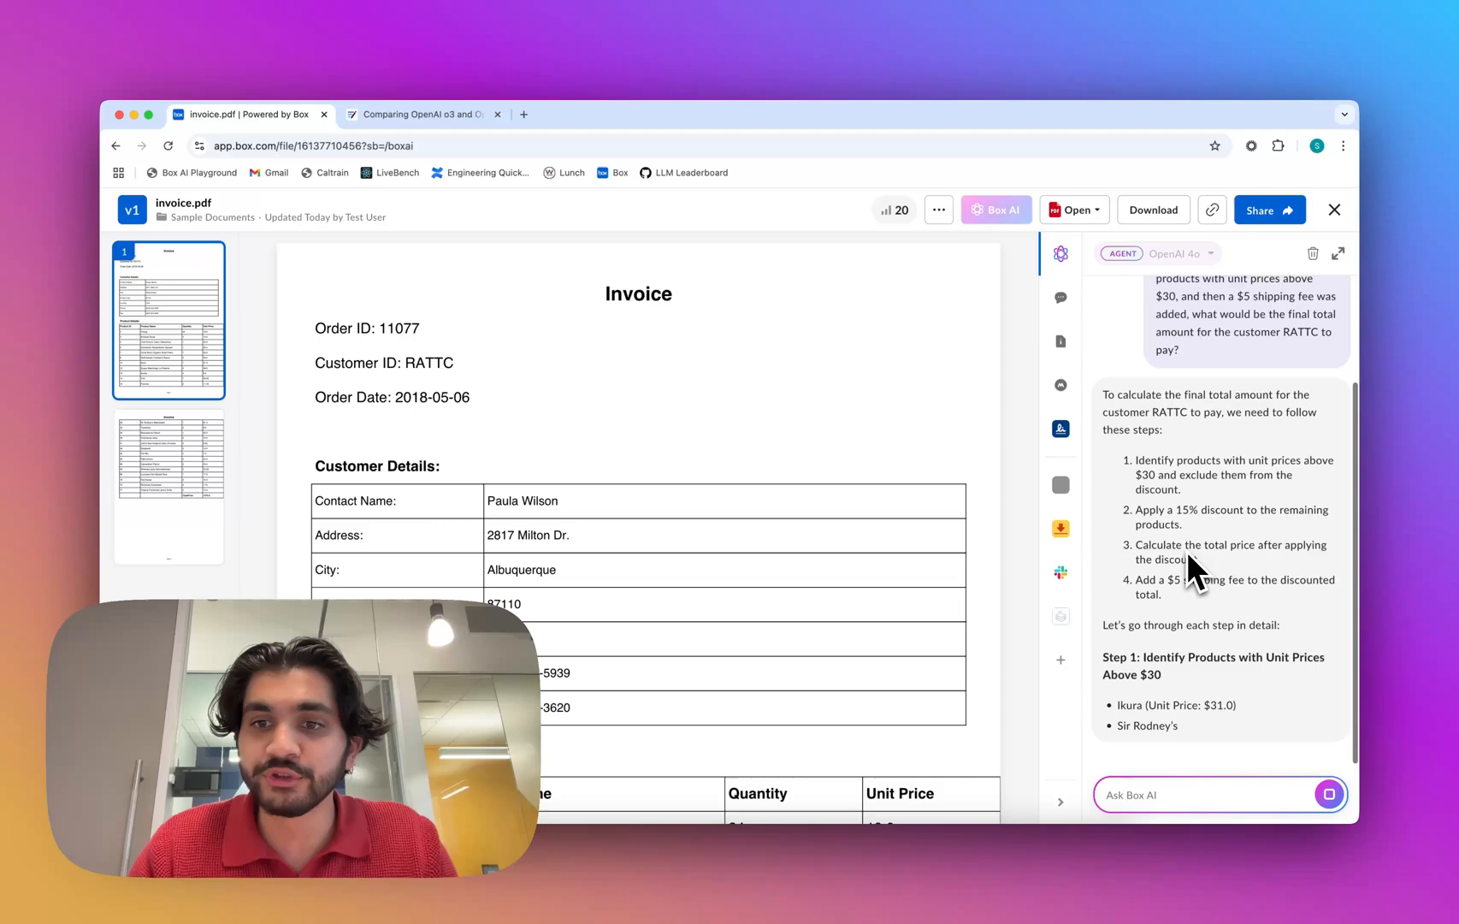
pyautogui.scroll(-3)
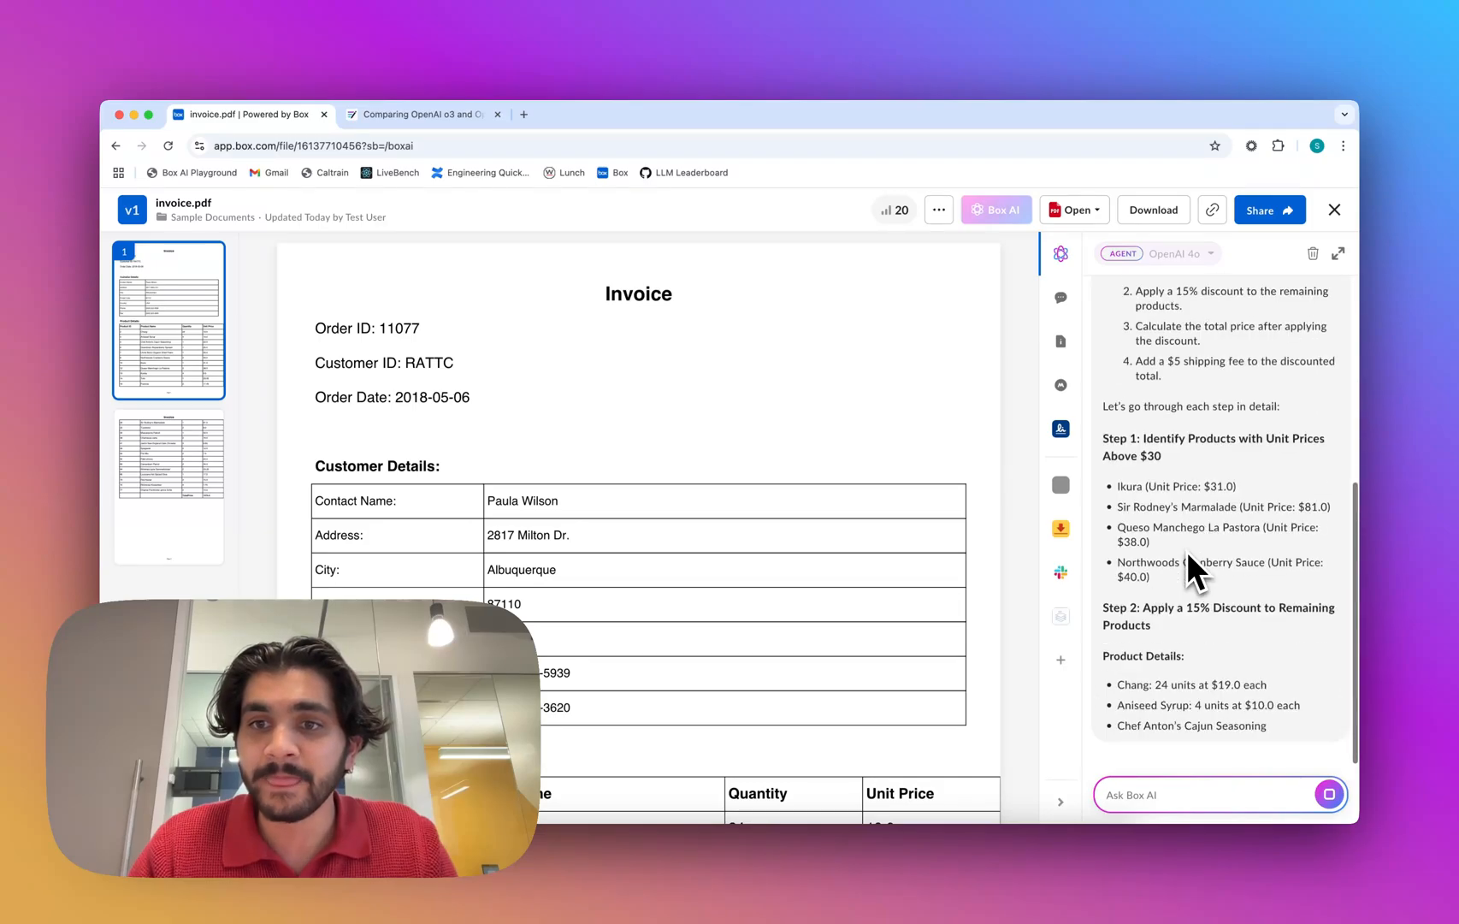
pyautogui.scroll(-3)
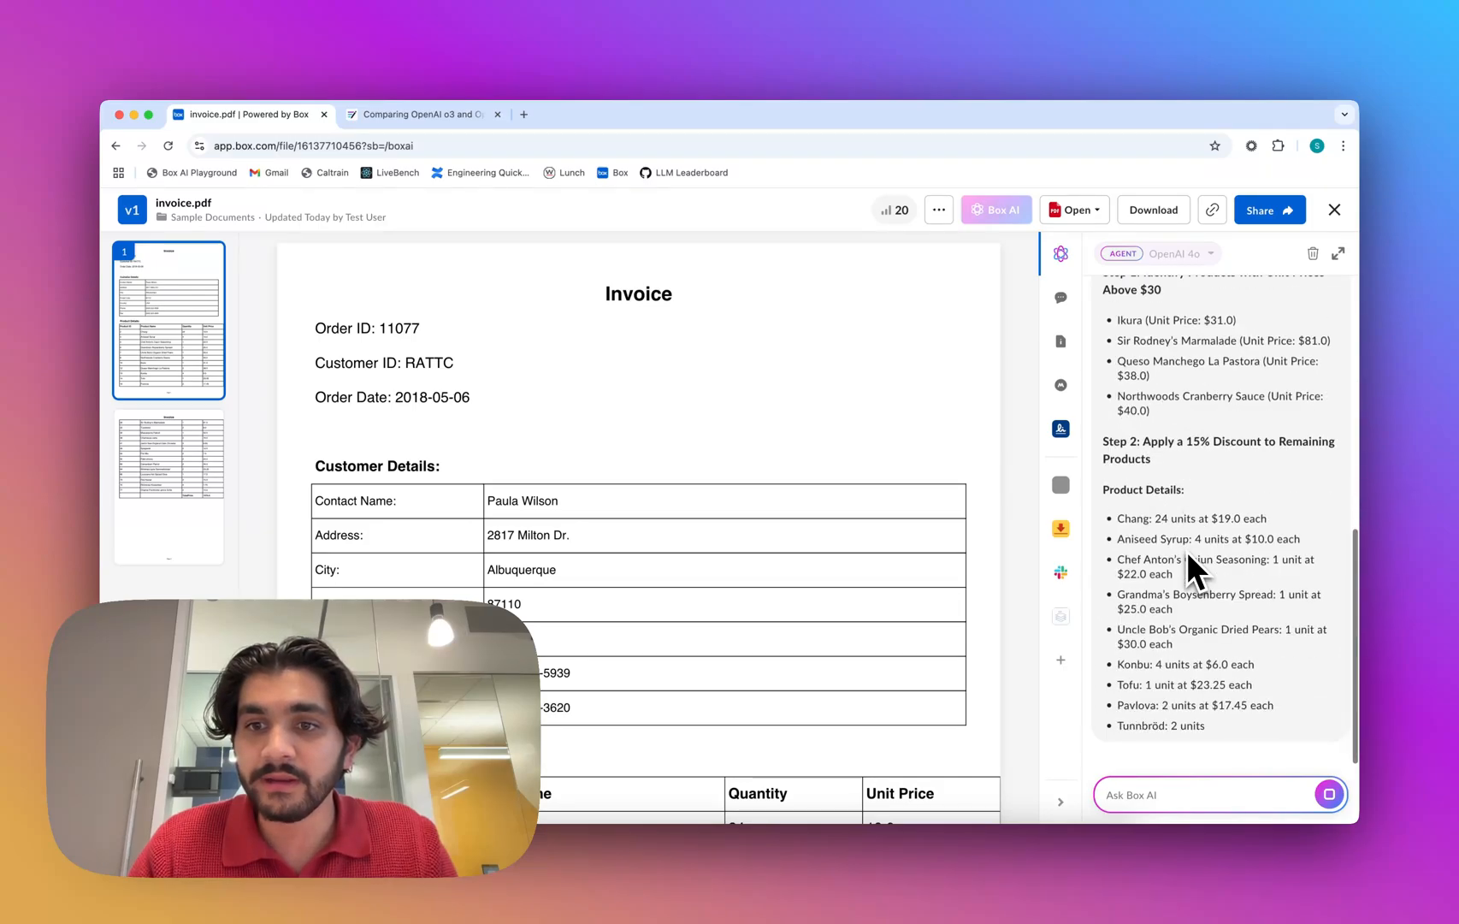
pyautogui.scroll(-3)
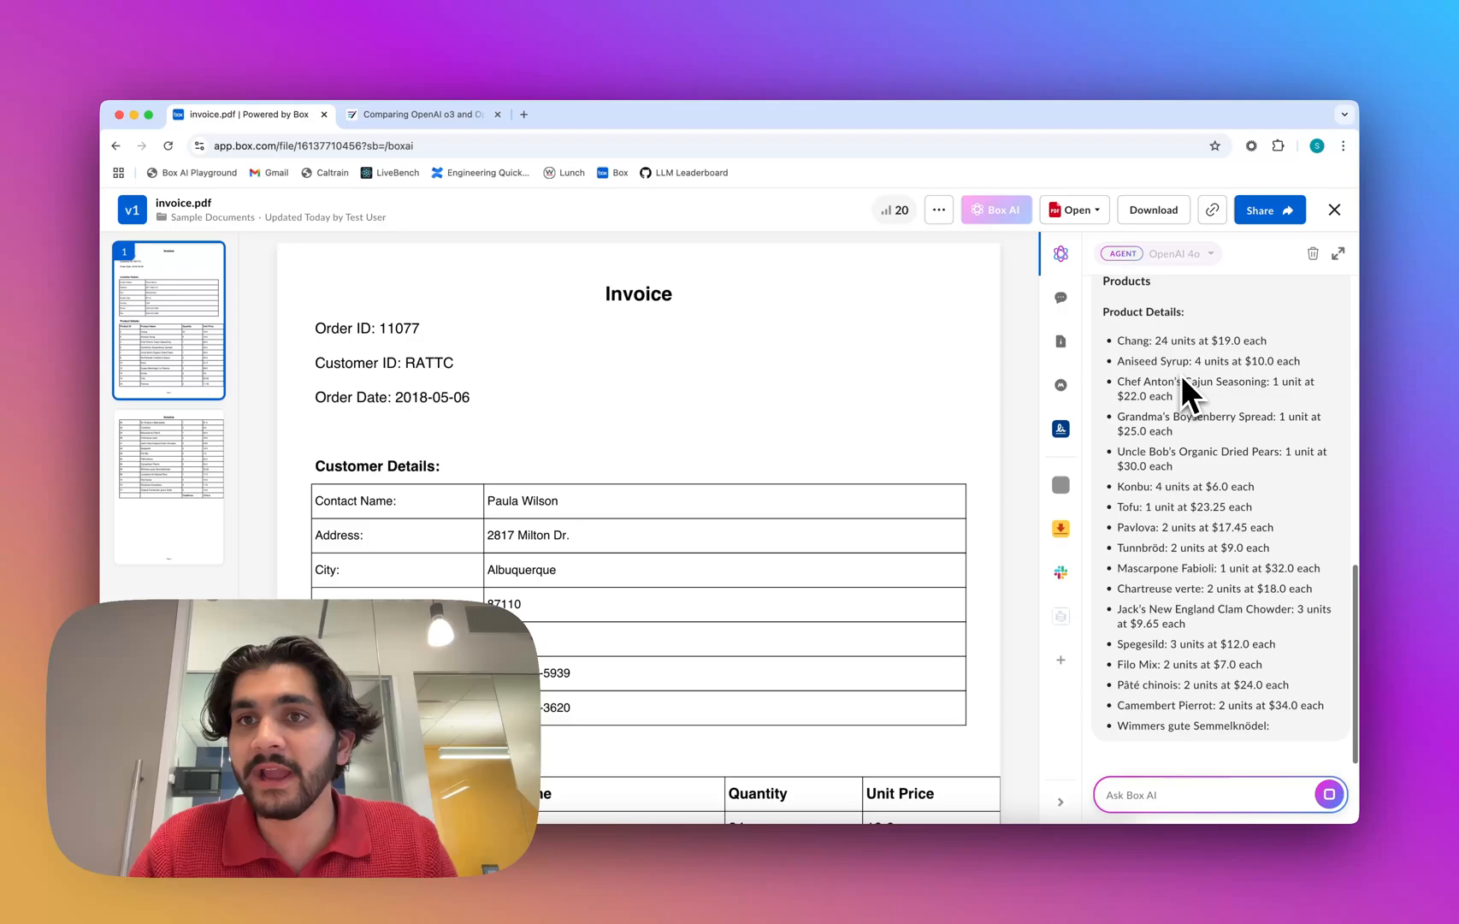
pyautogui.scroll(-3)
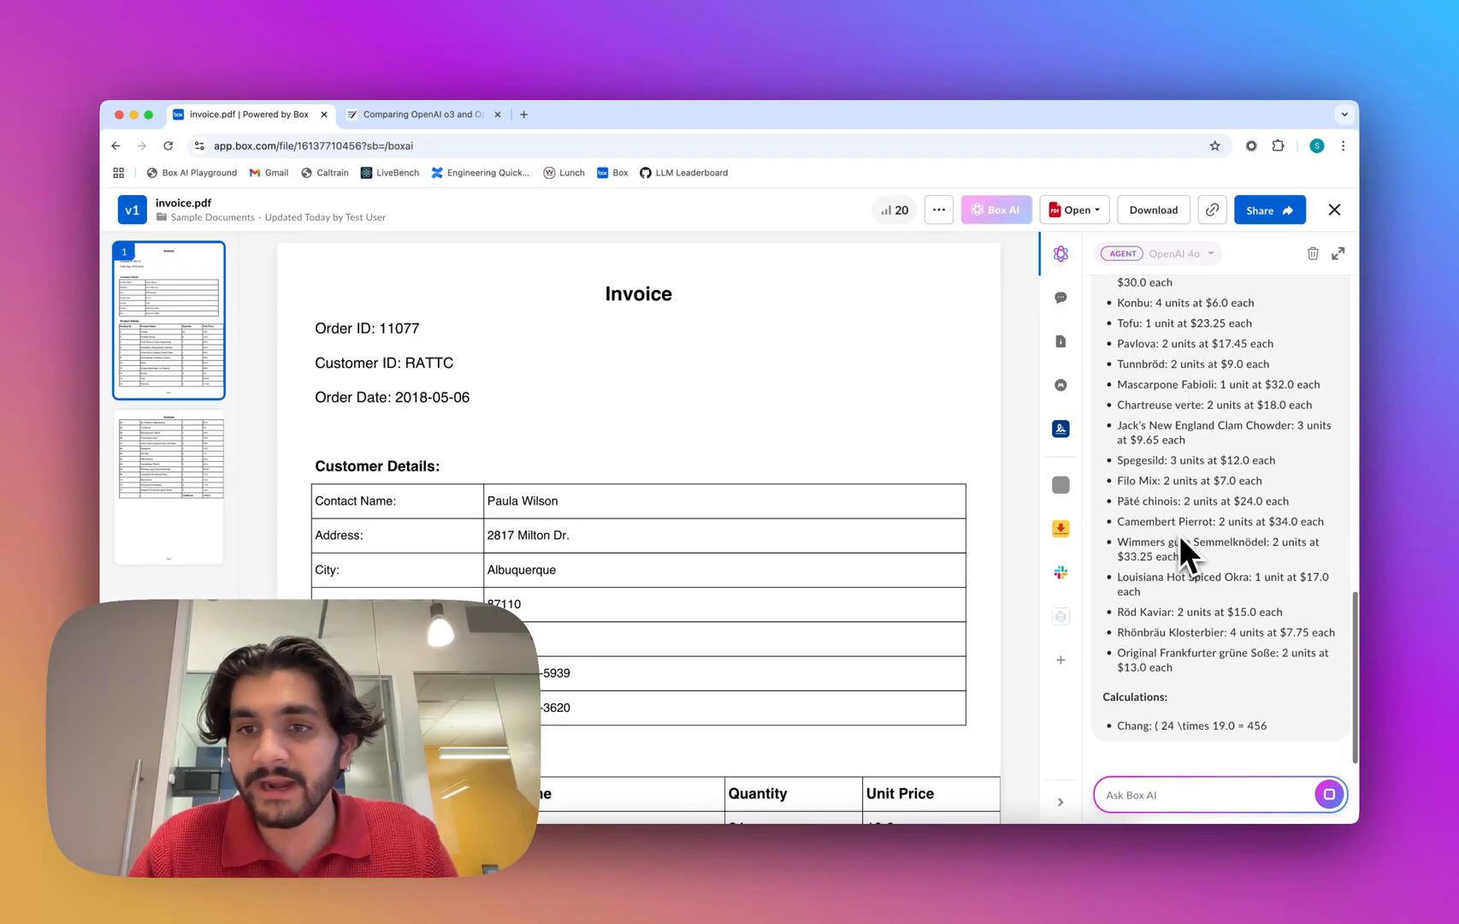
pyautogui.scroll(-3)
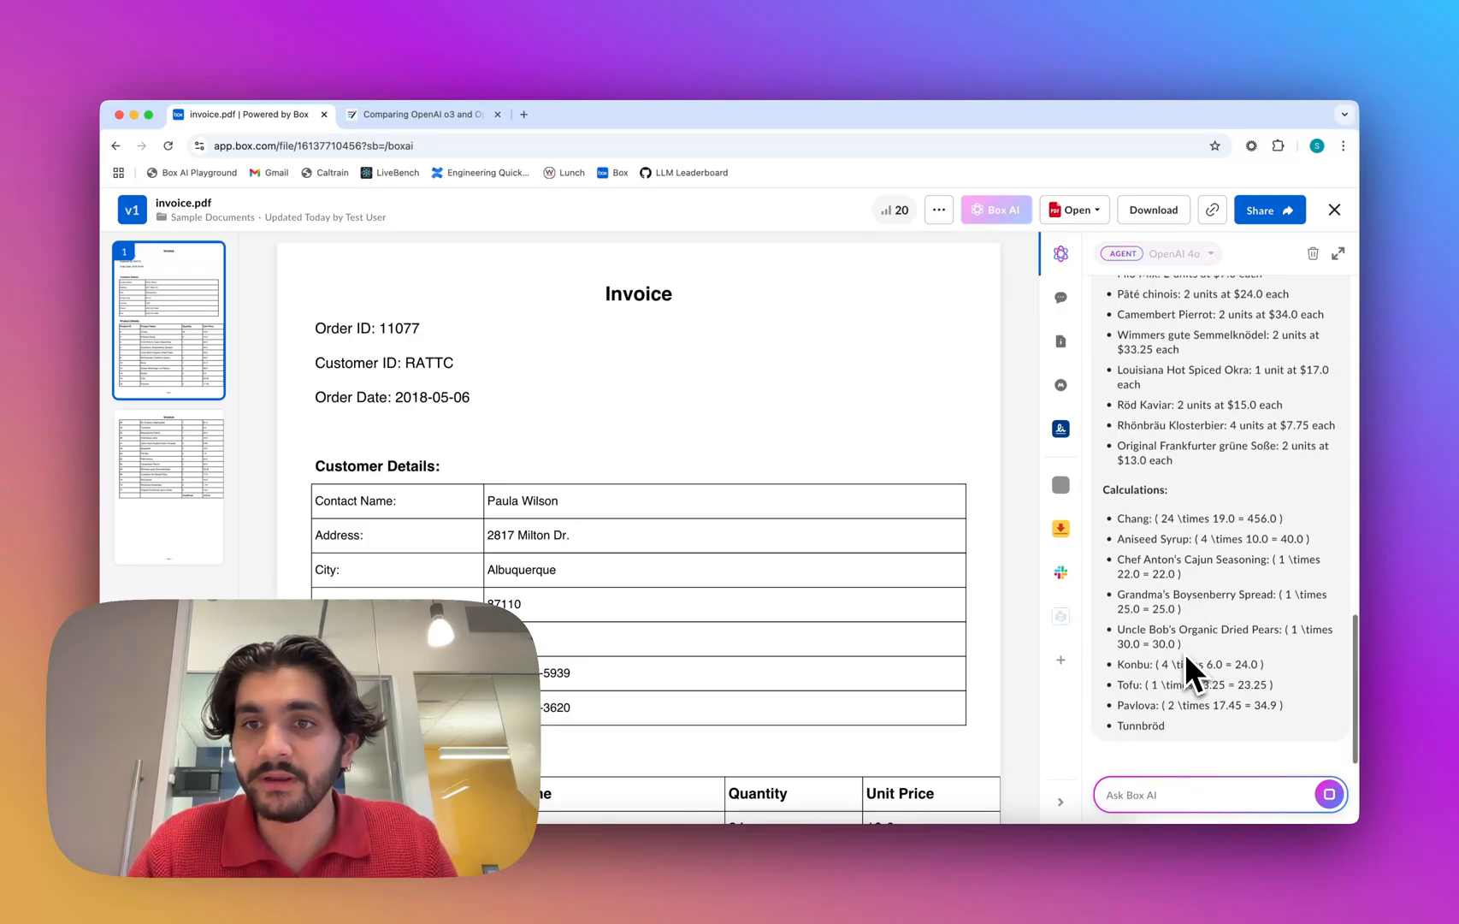
pyautogui.scroll(-3)
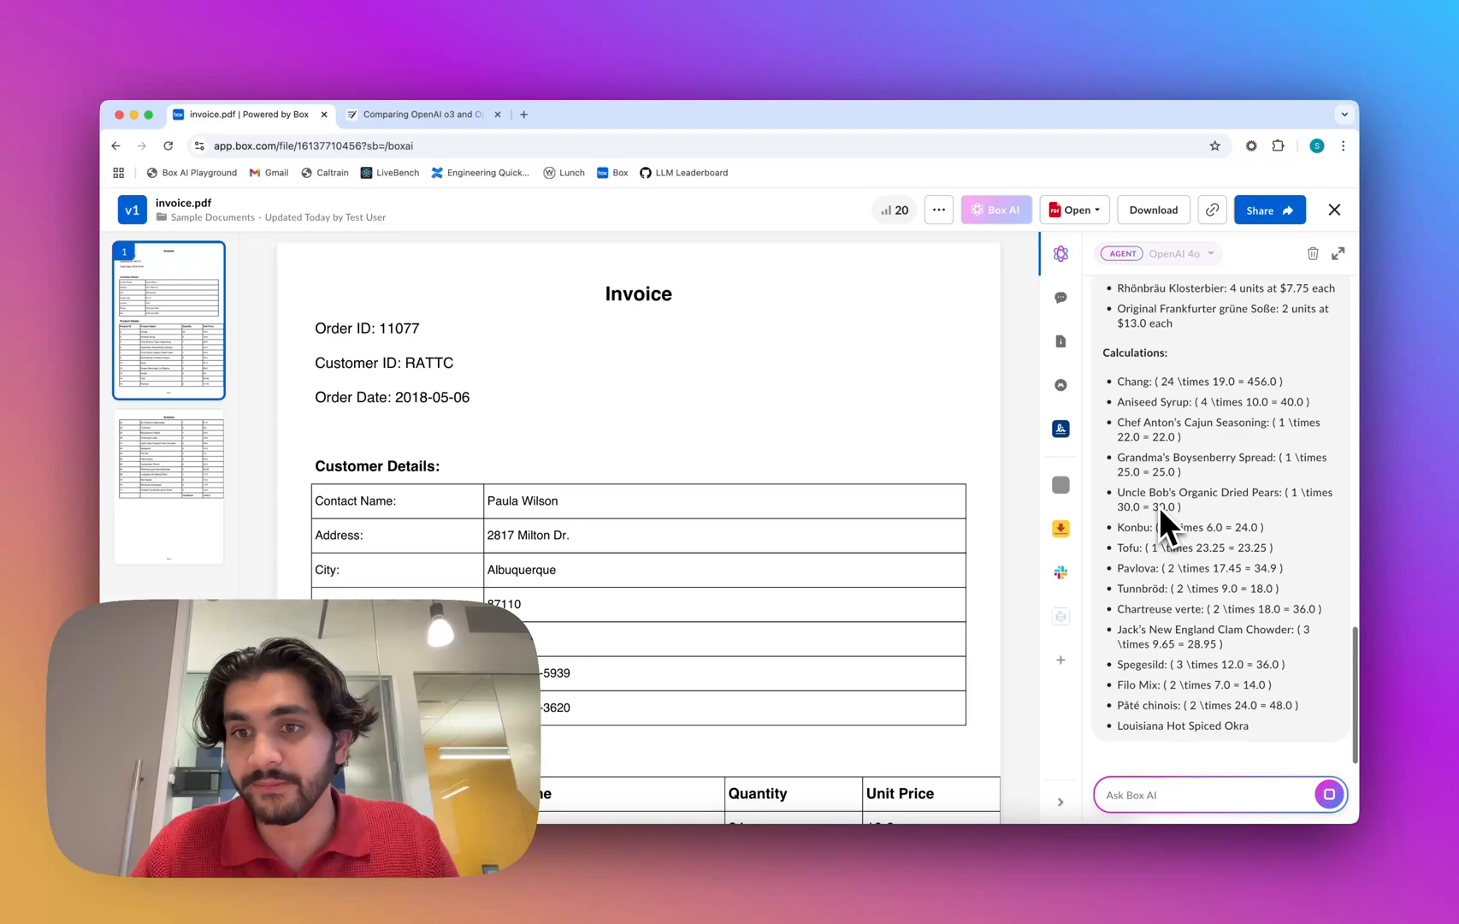
pyautogui.scroll(-3)
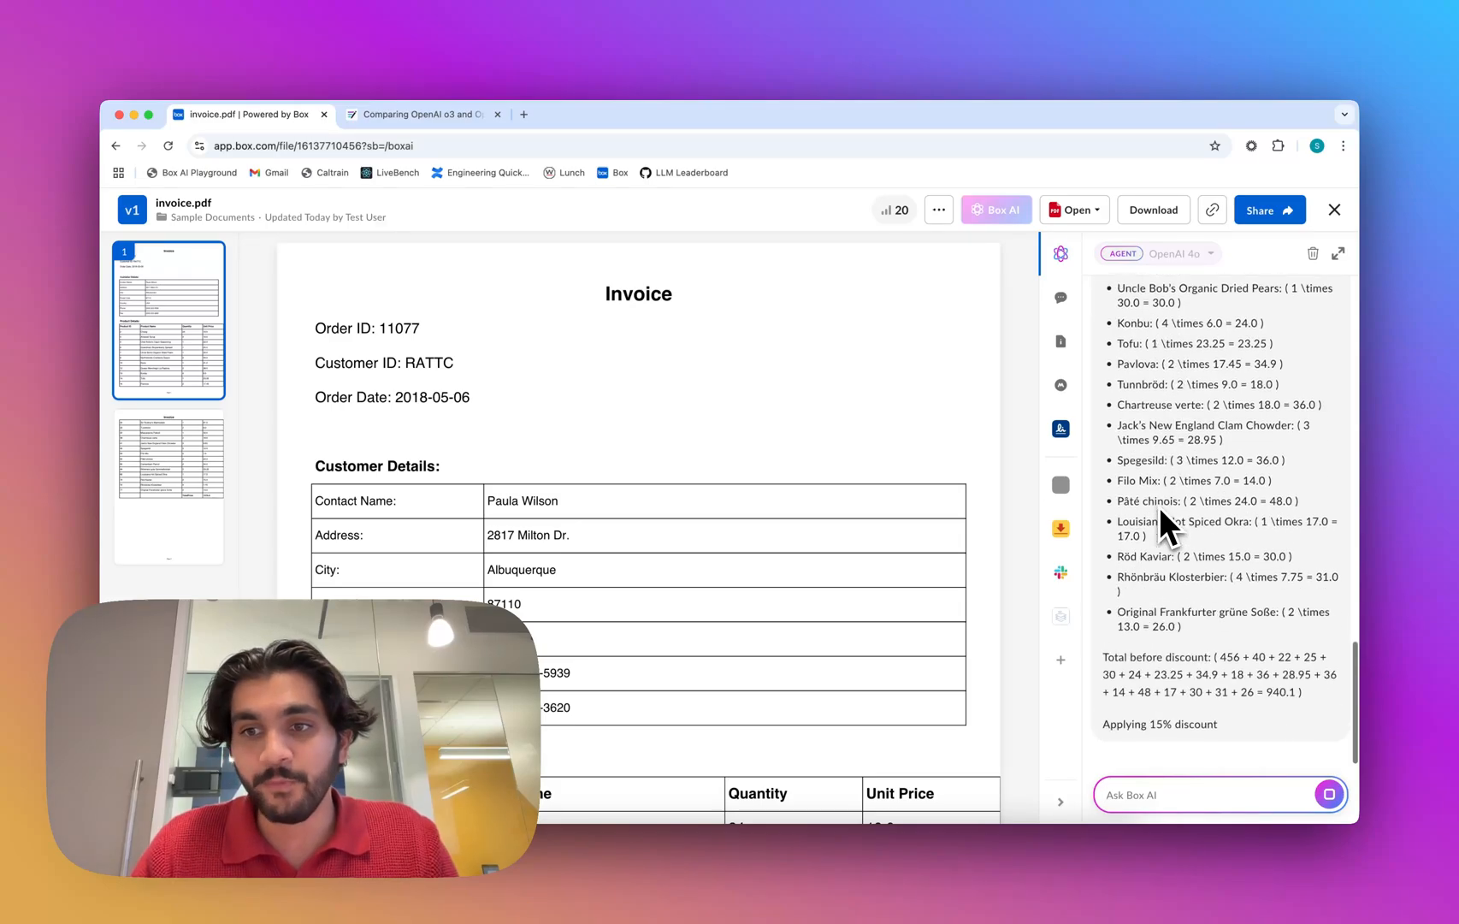
pyautogui.scroll(-3)
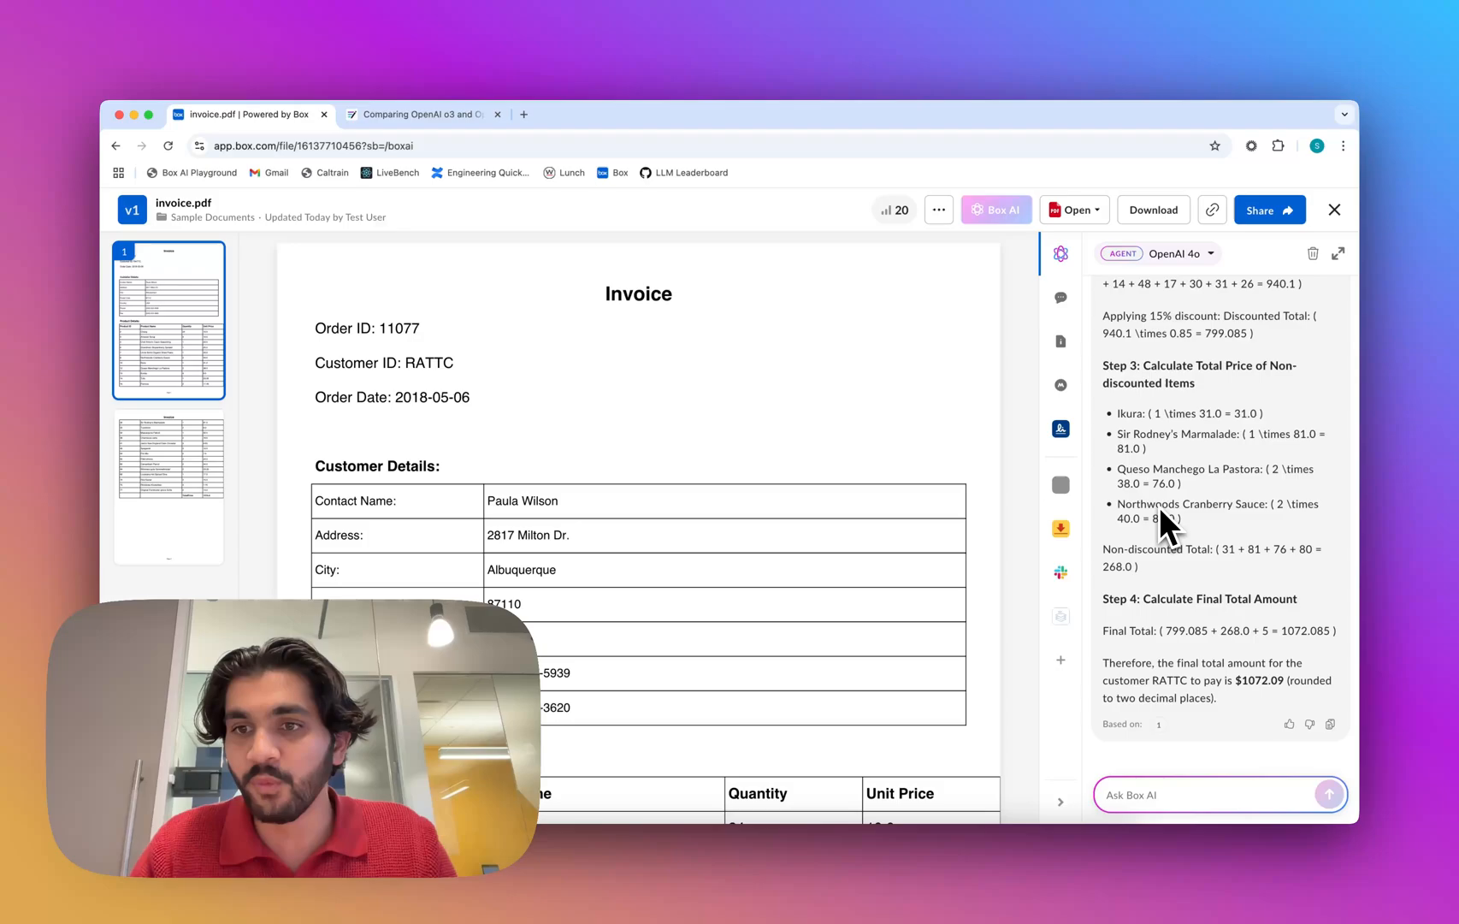
pyautogui.click(414, 114)
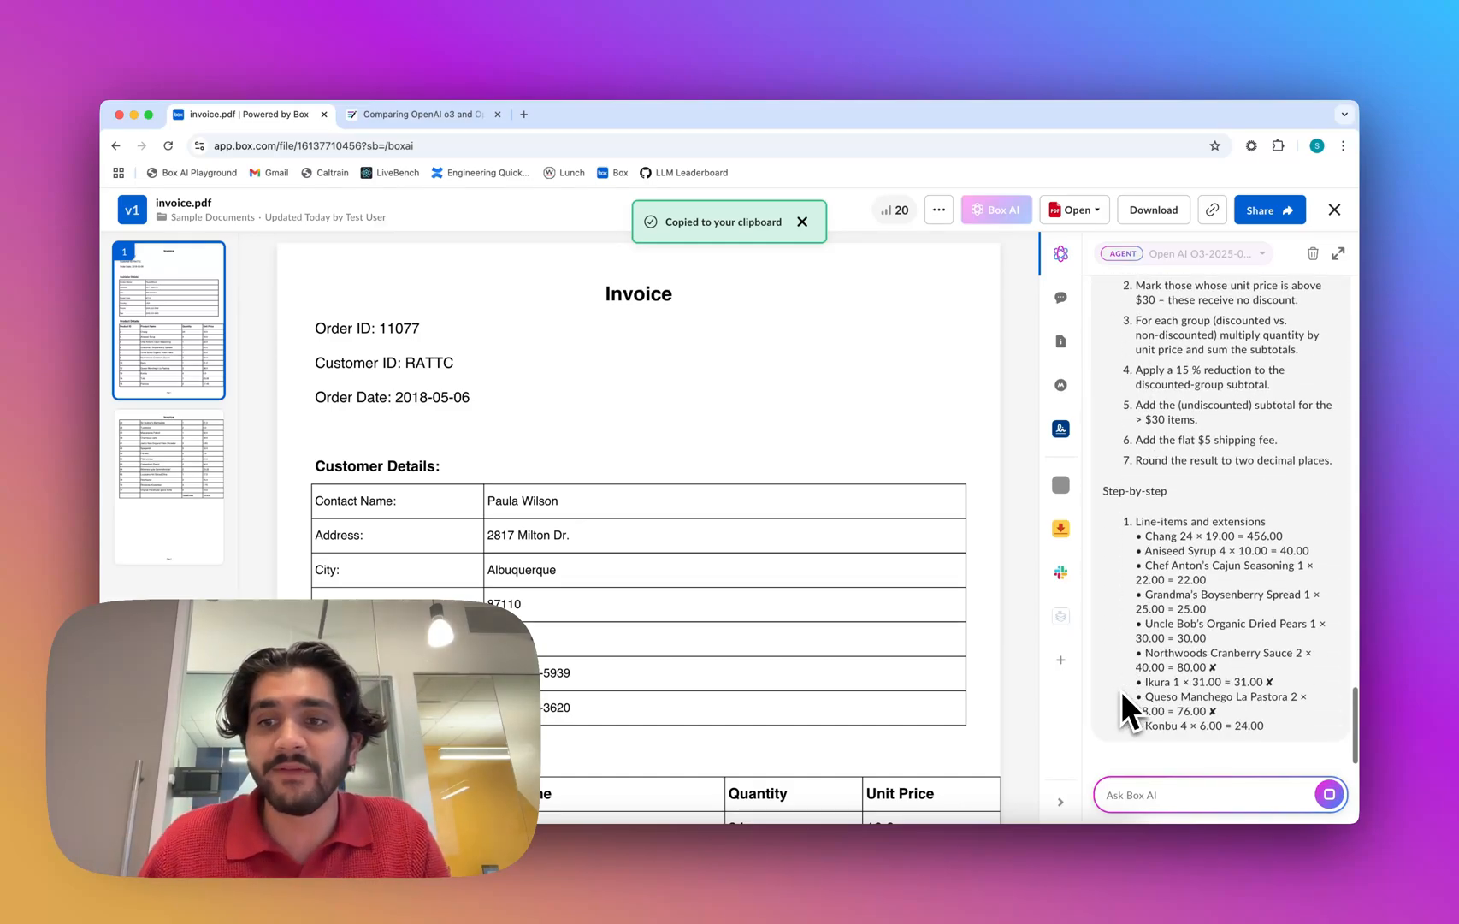
# Scroll through OpenAI o3's answer to the invoice total question for order 11077.
pyautogui.scroll(-3)
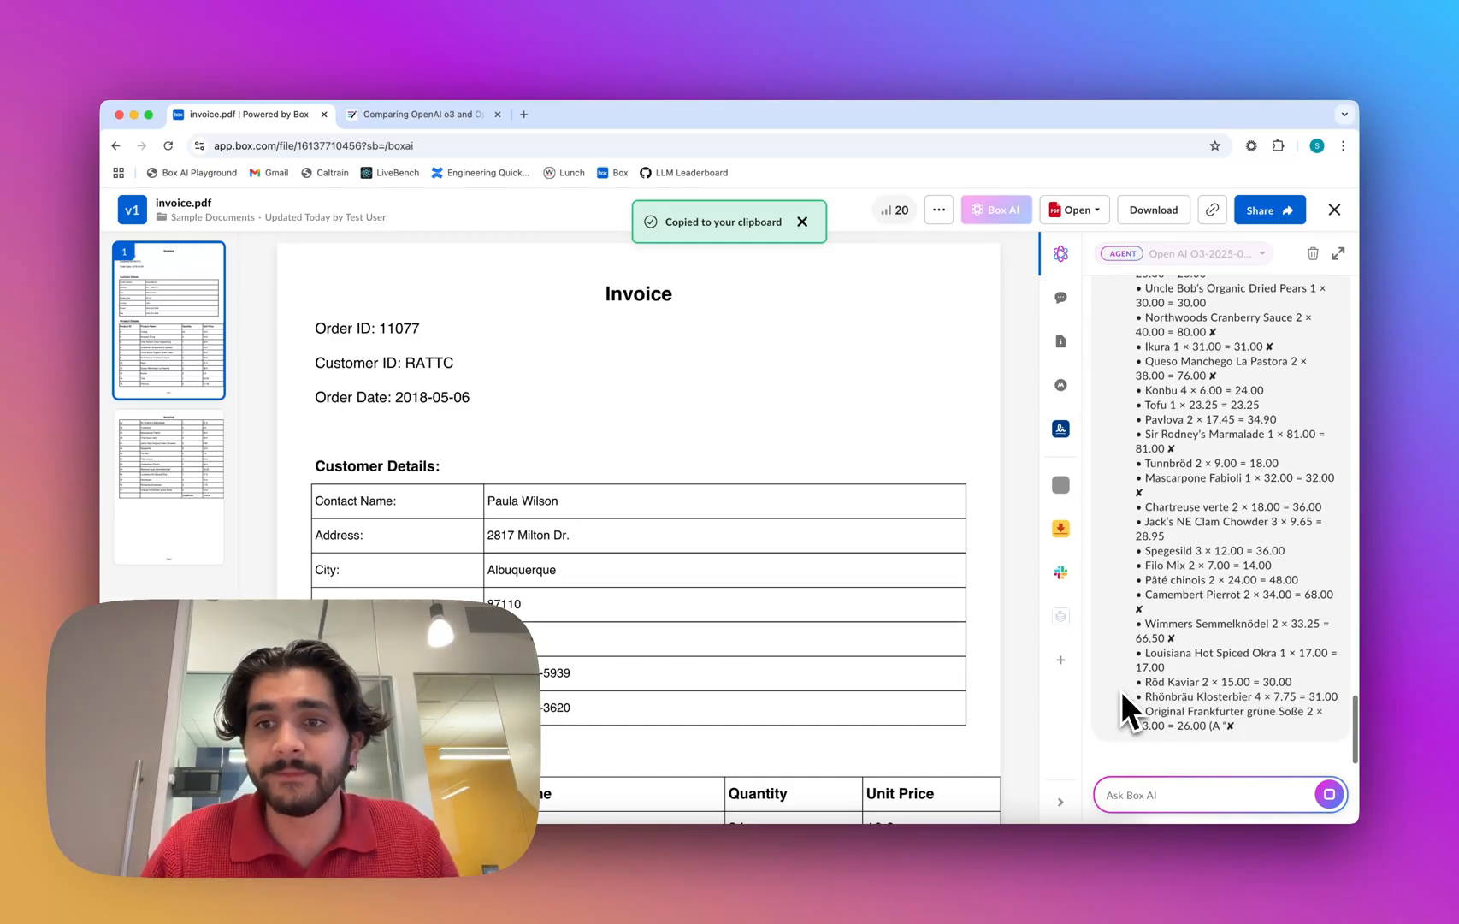
pyautogui.scroll(-3)
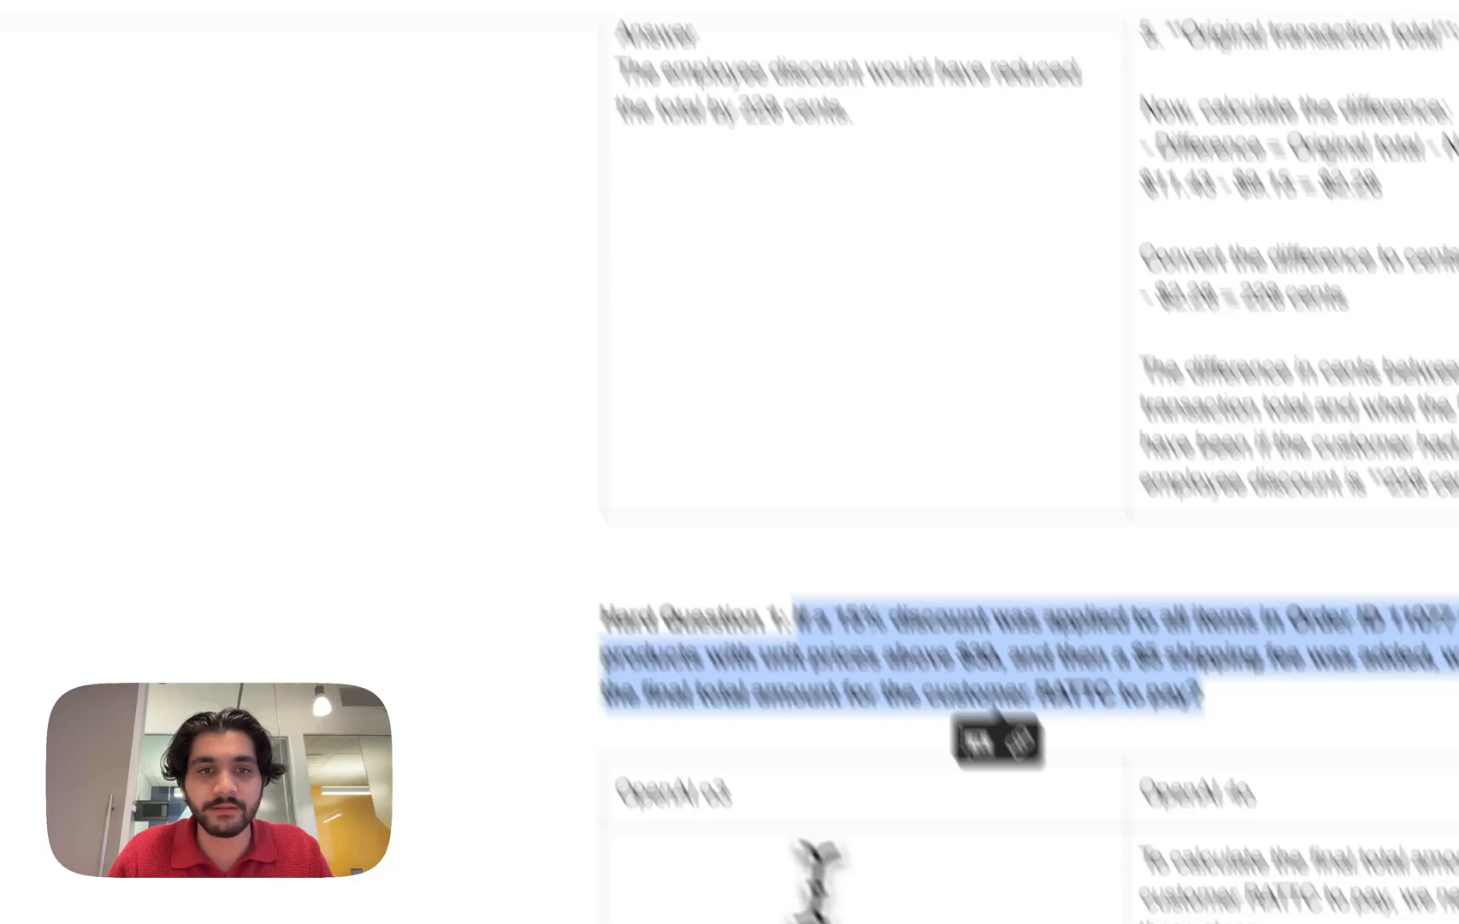
# Review Hard Question 1's table pairing o3's $1,238.59 total with 4o's $1072.09 answer.
pyautogui.scroll(-3)
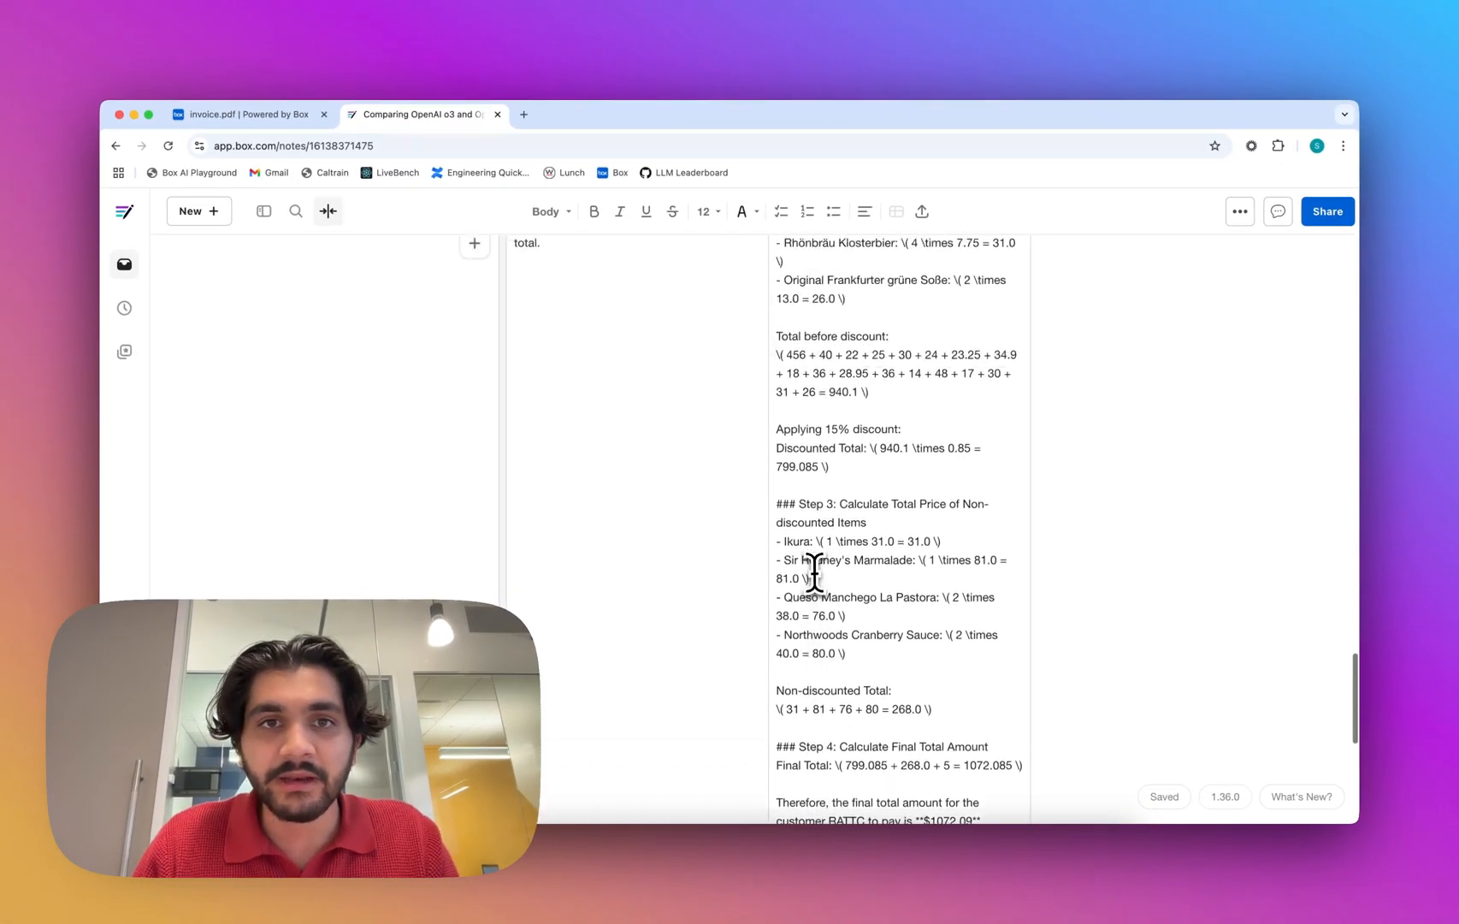
pyautogui.scroll(-3)
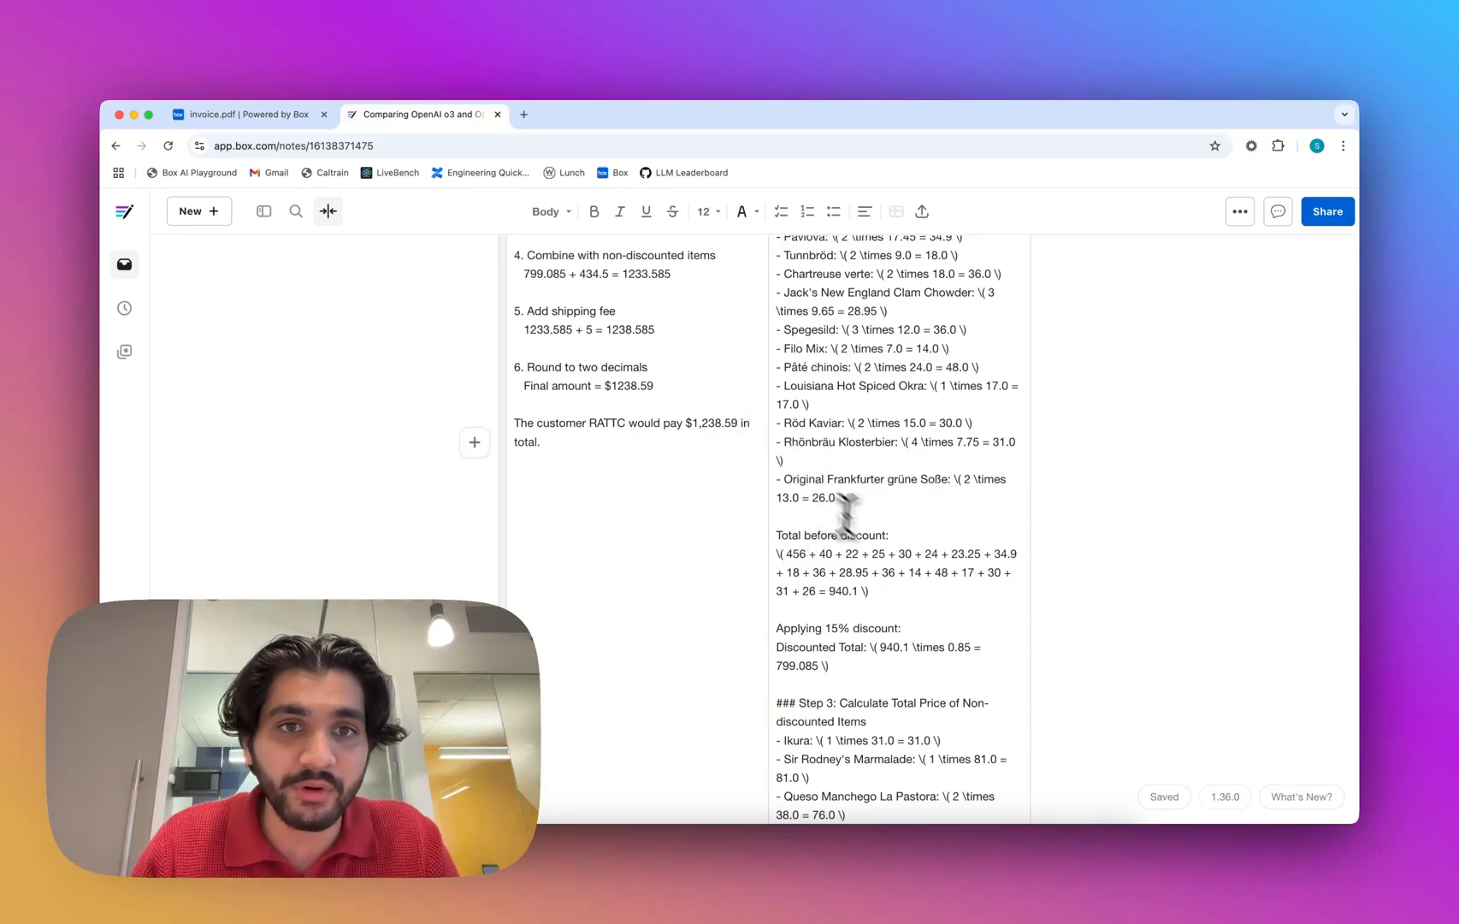
pyautogui.scroll(-3)
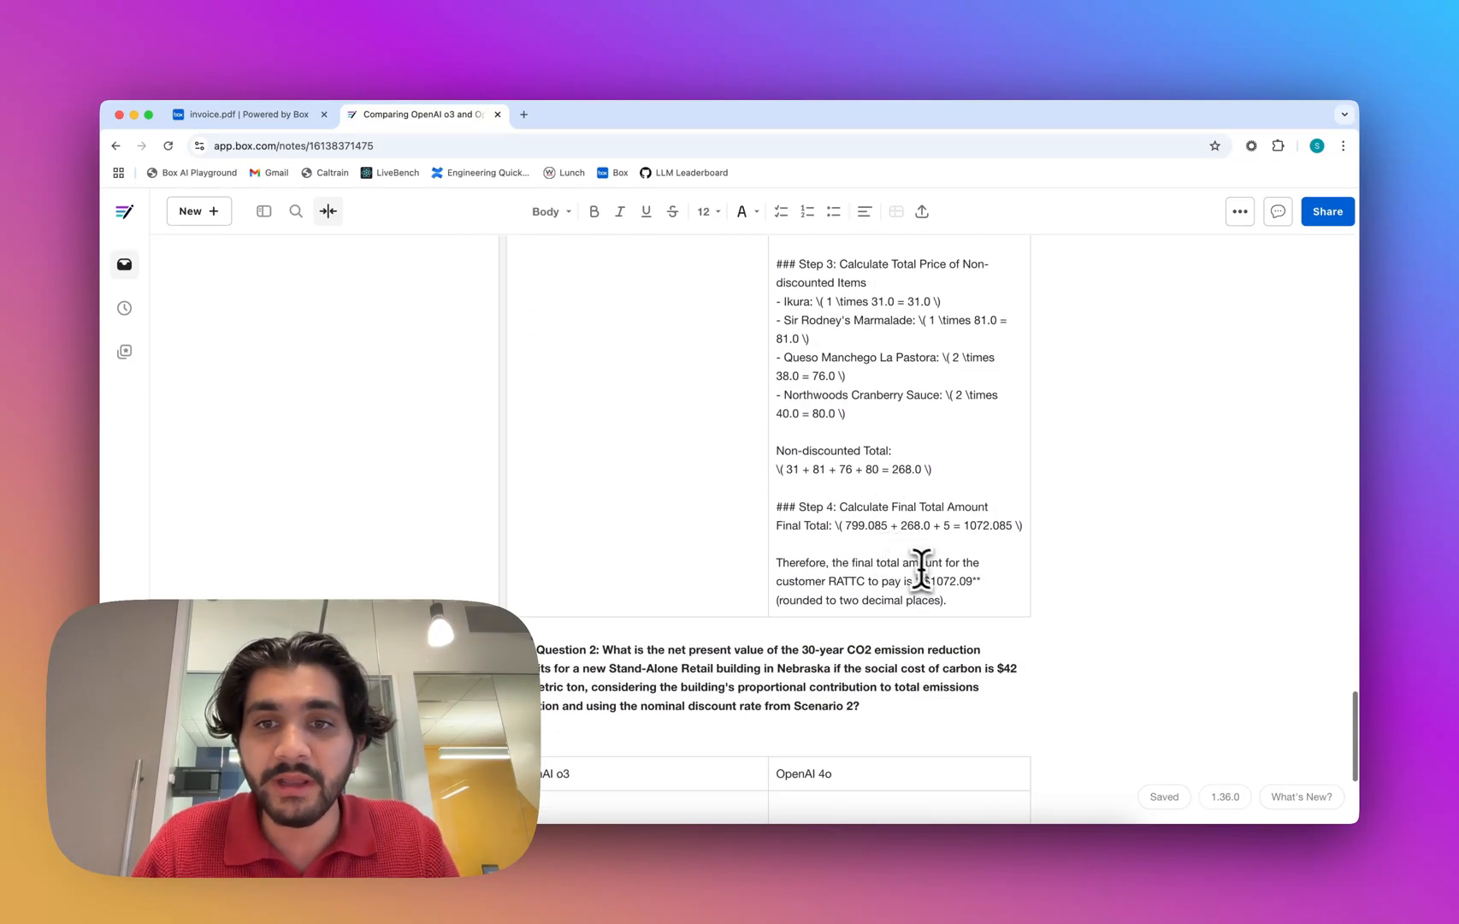
pyautogui.moveTo(964, 593)
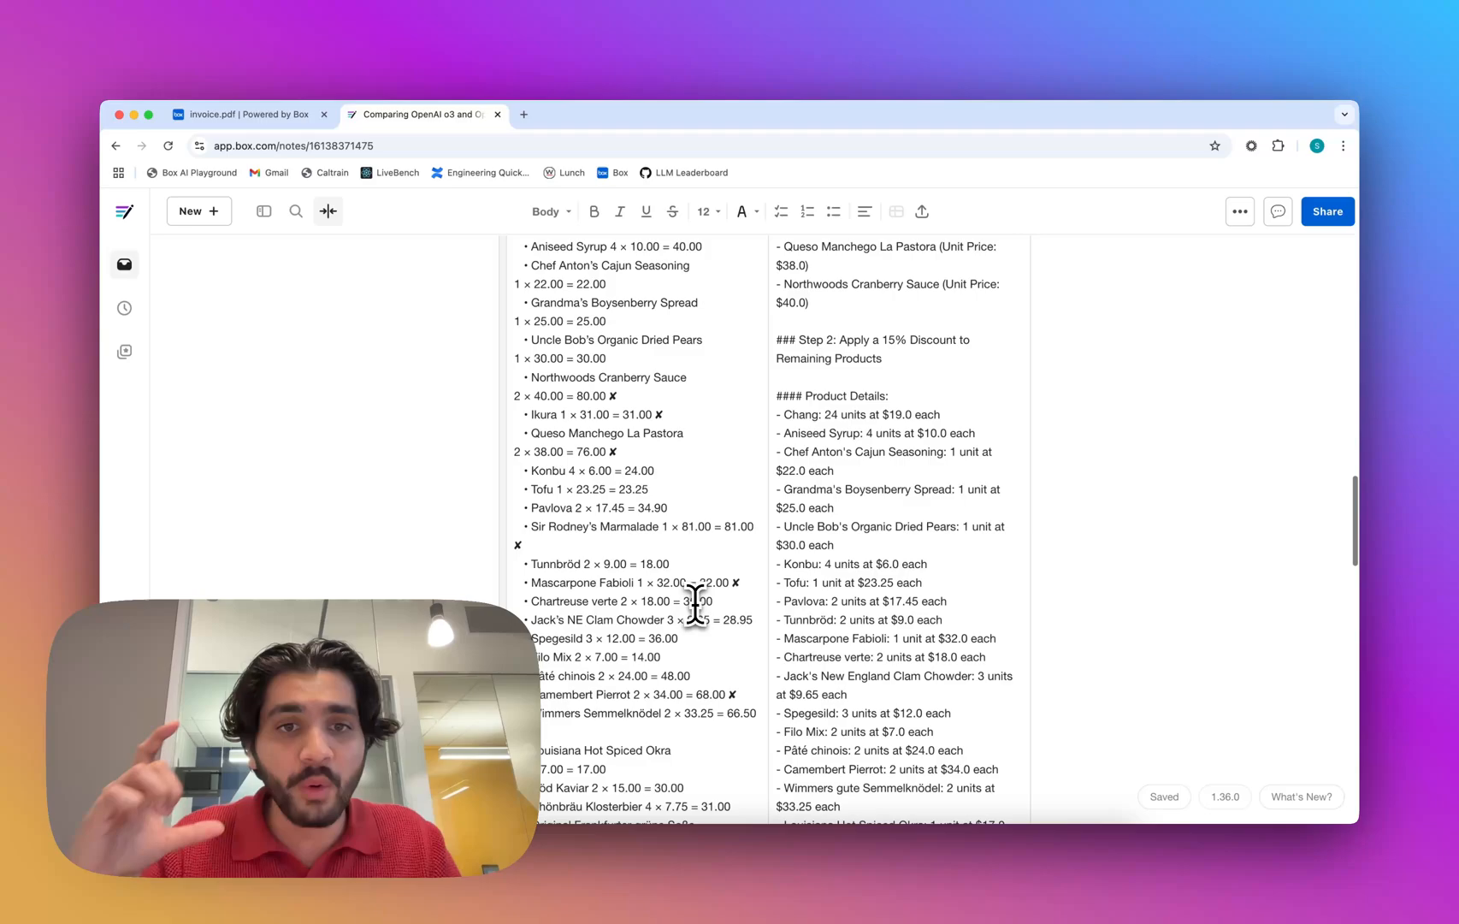
pyautogui.scroll(-3)
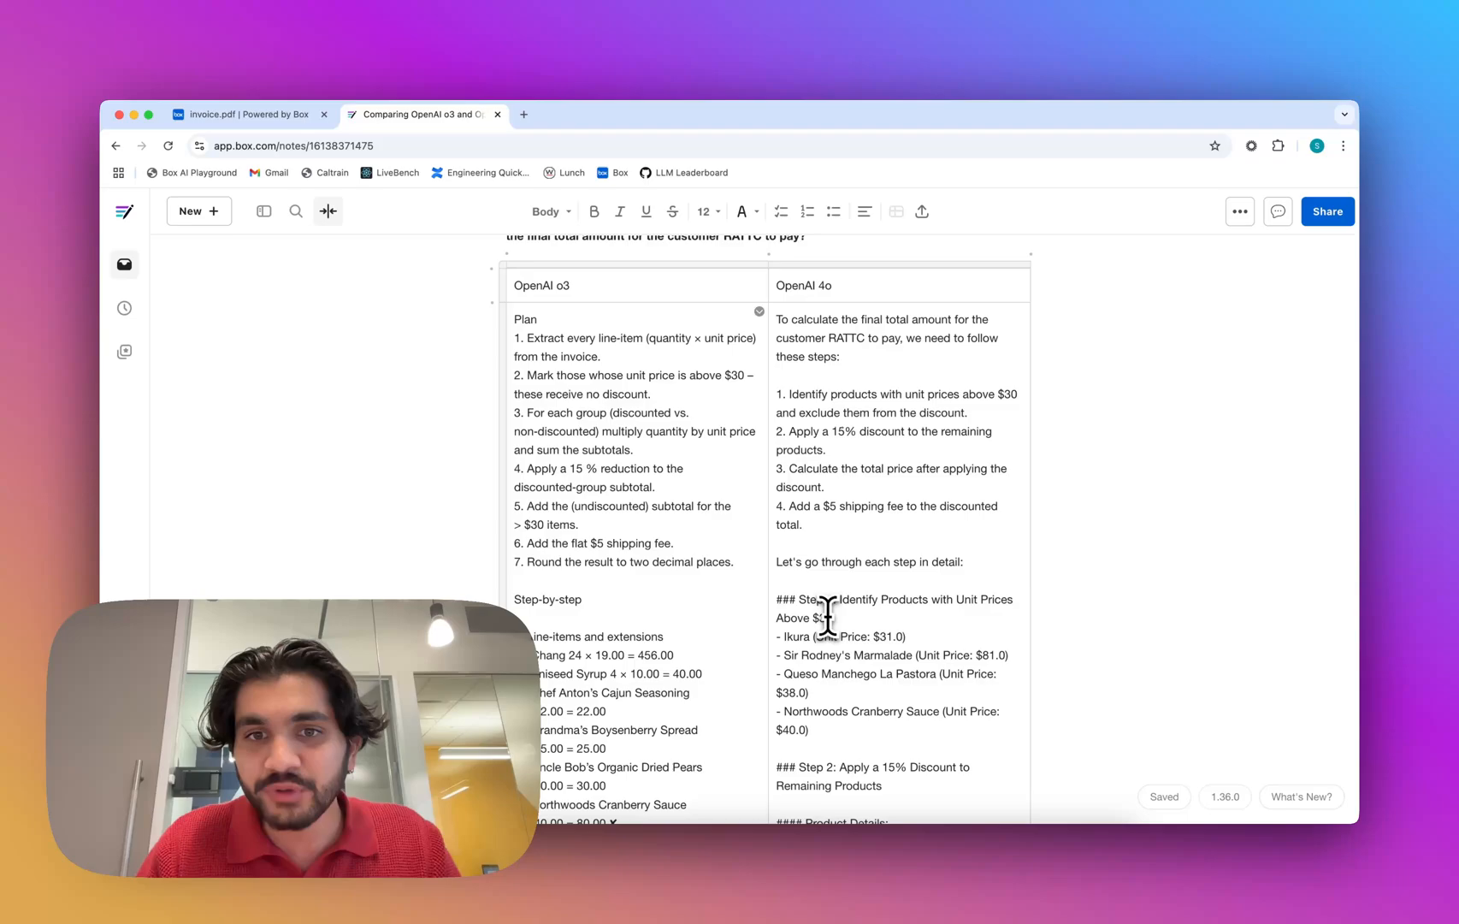
pyautogui.scroll(-3)
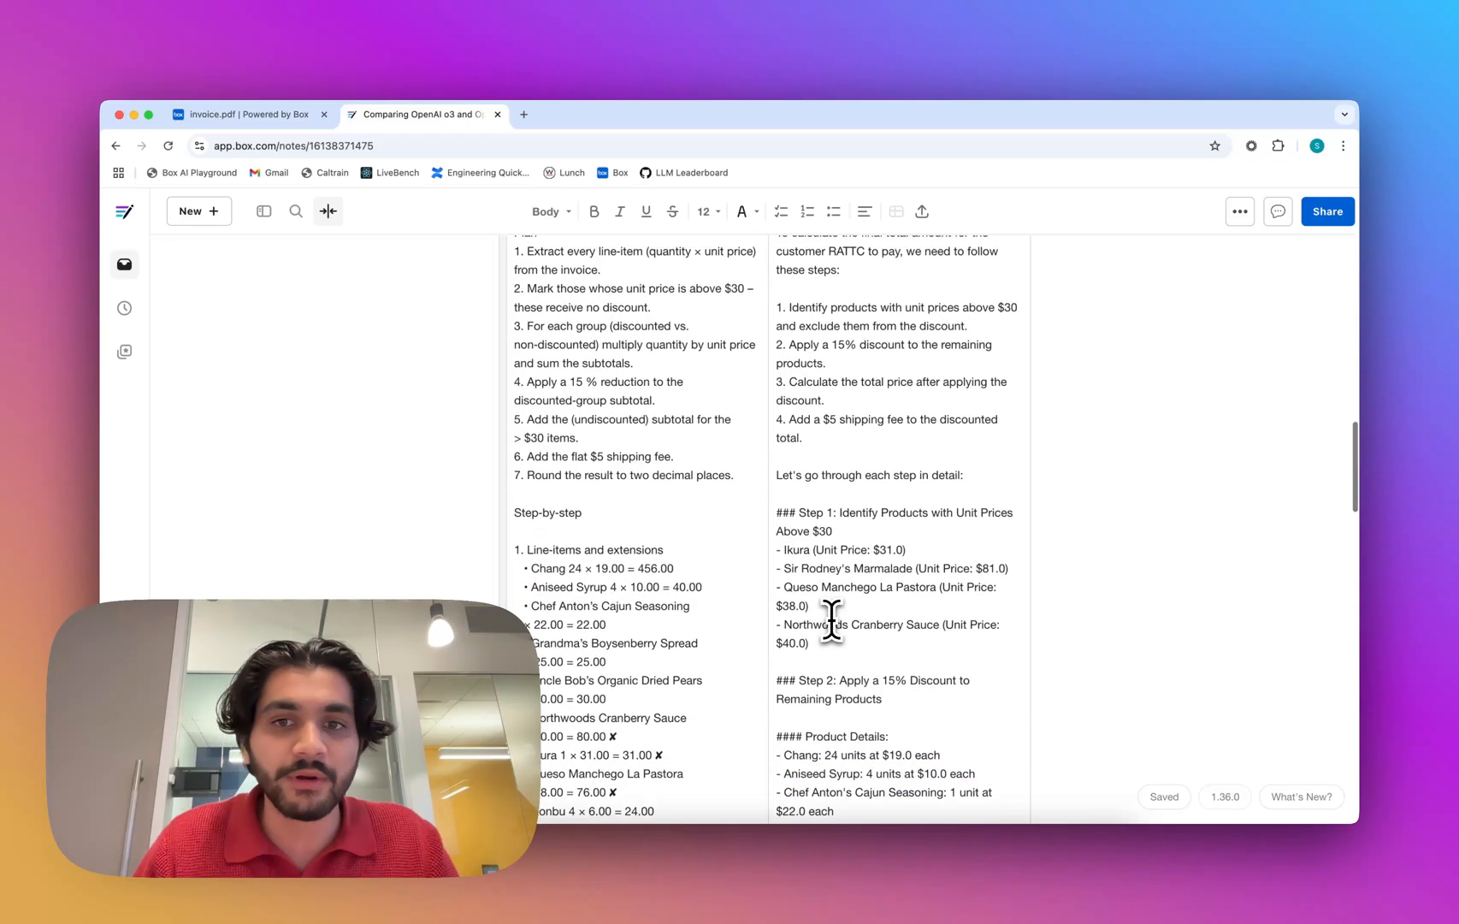
pyautogui.scroll(-3)
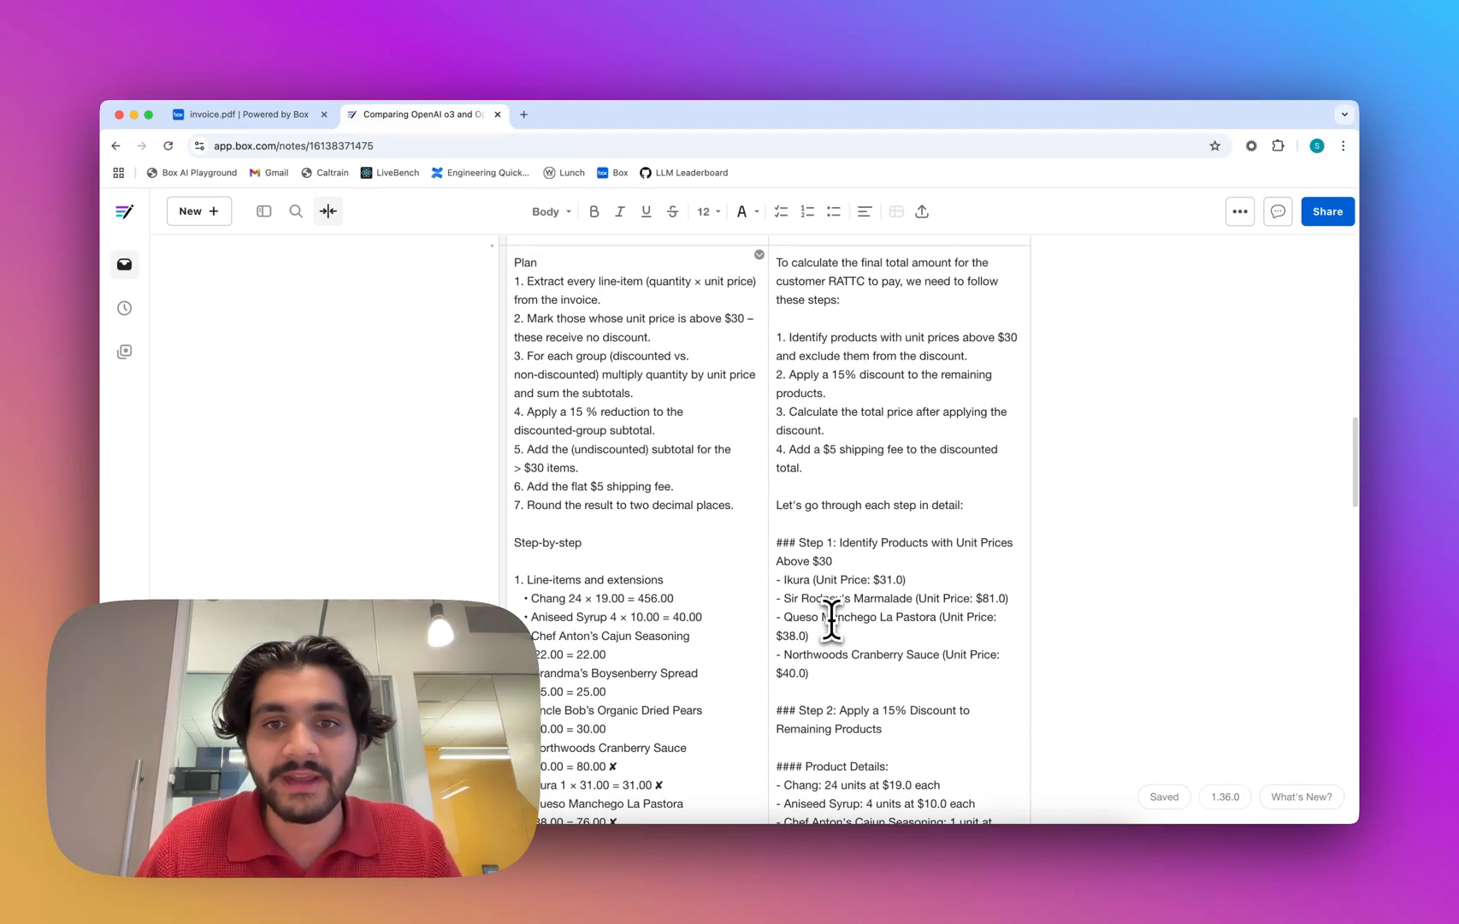
pyautogui.scroll(-3)
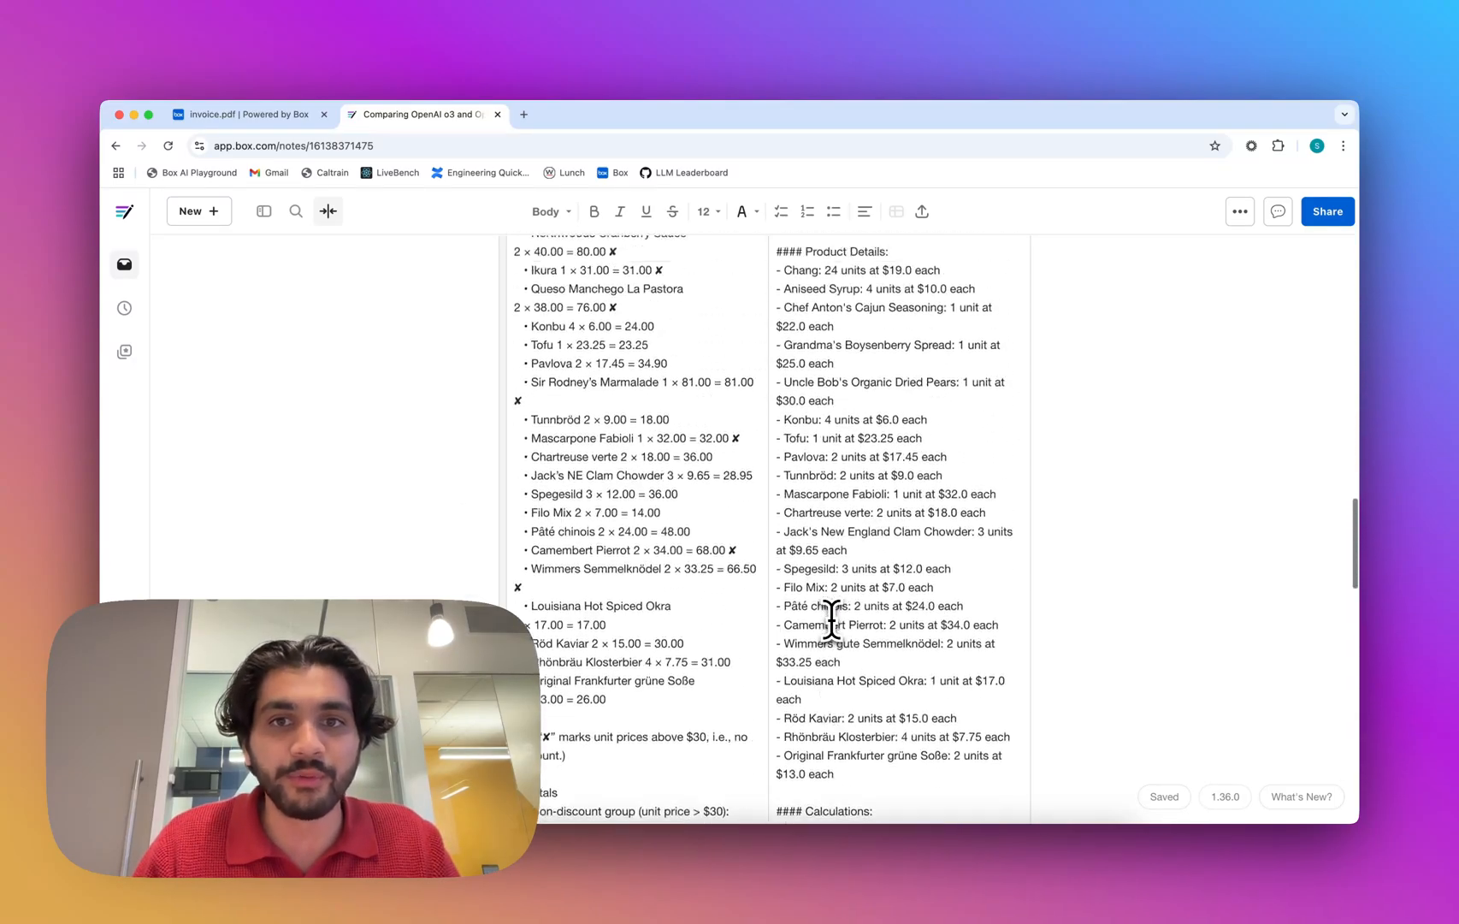
pyautogui.scroll(-3)
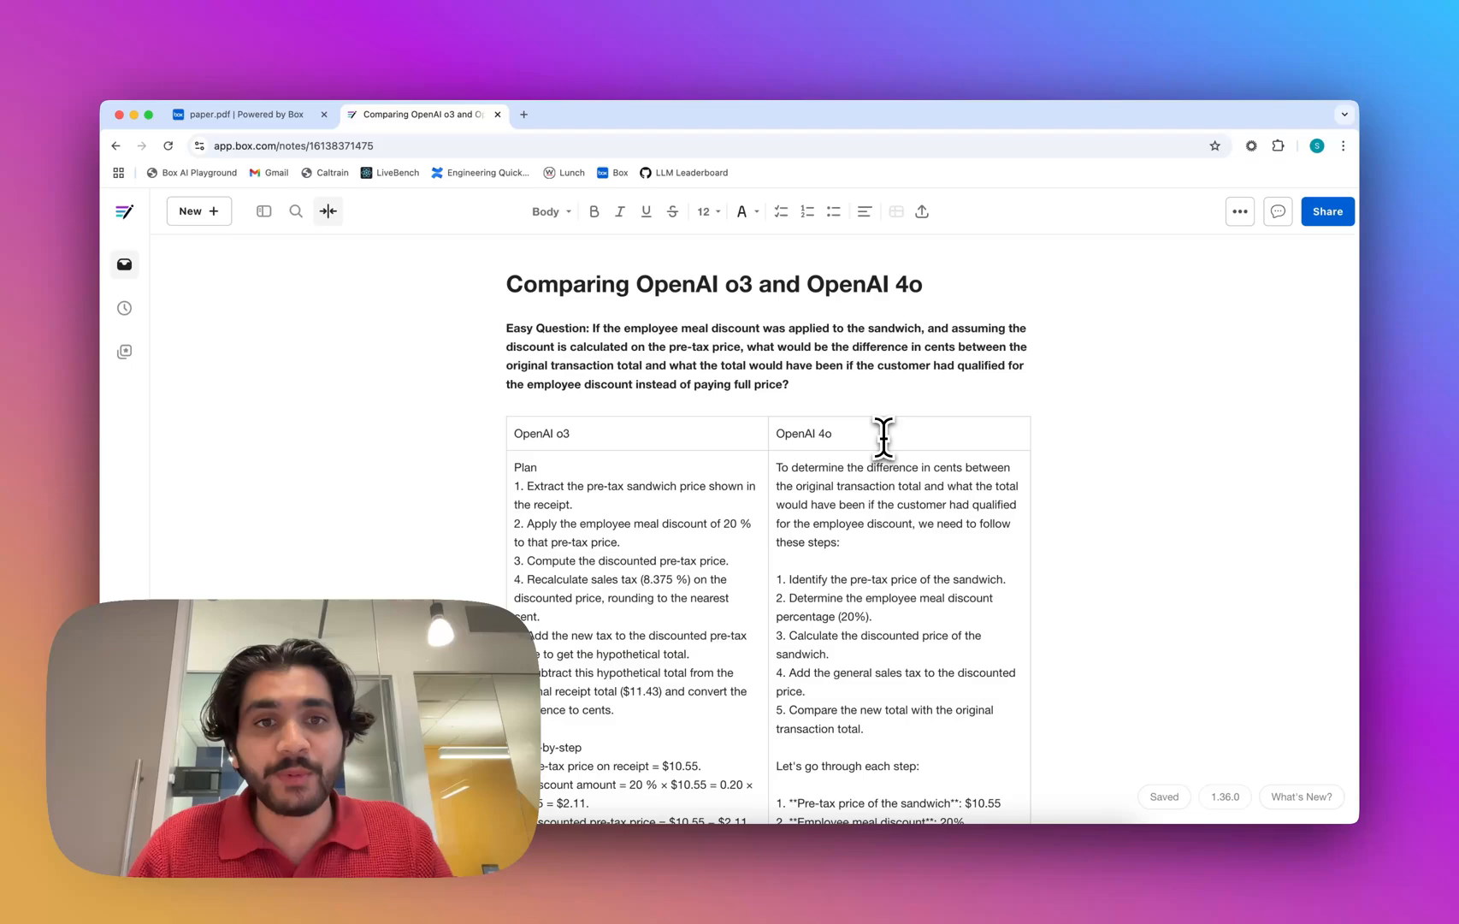
pyautogui.moveTo(879, 437)
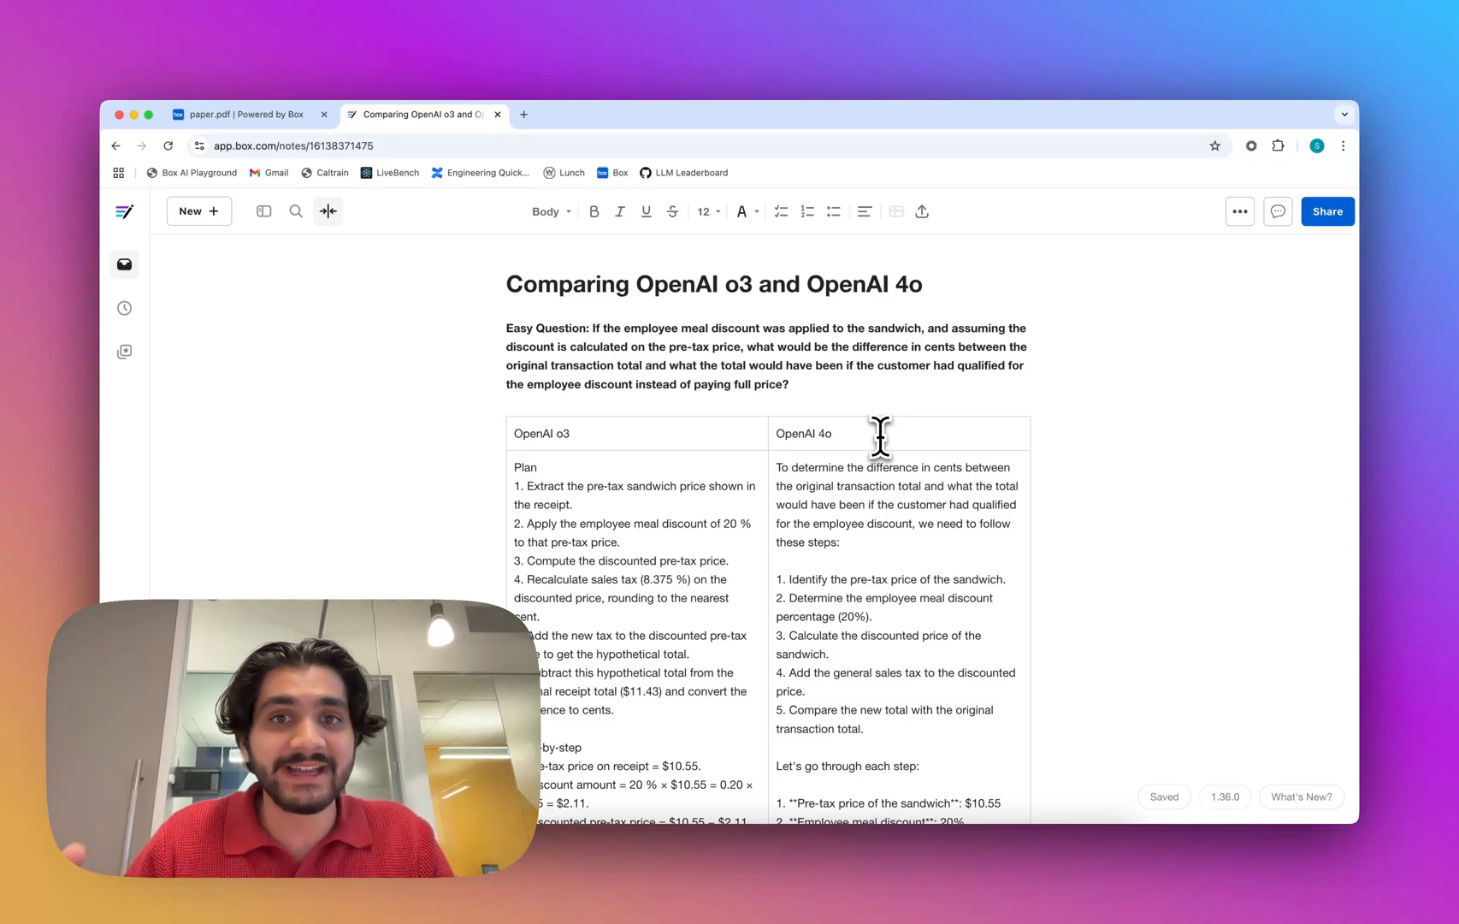